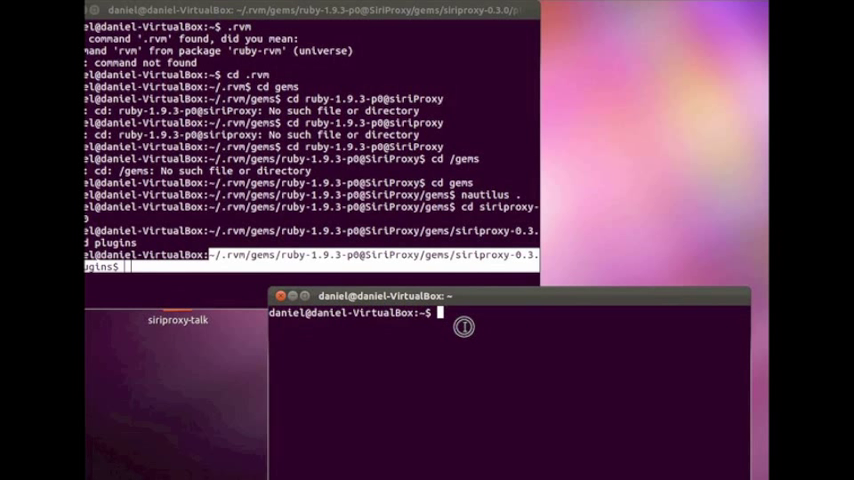
pyautogui.moveTo(352, 12)
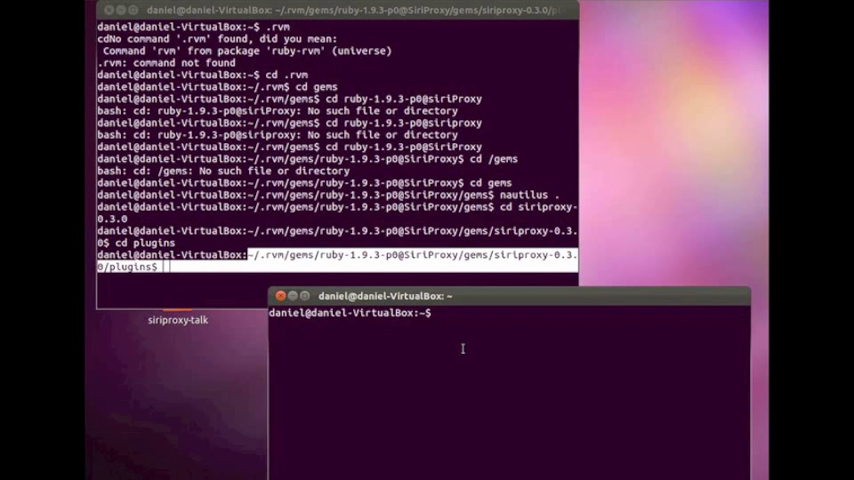
# Step: Change into the ruby-1.9.3-p0@SiriProxy gemset directory
pyautogui.write('cd .rvm')
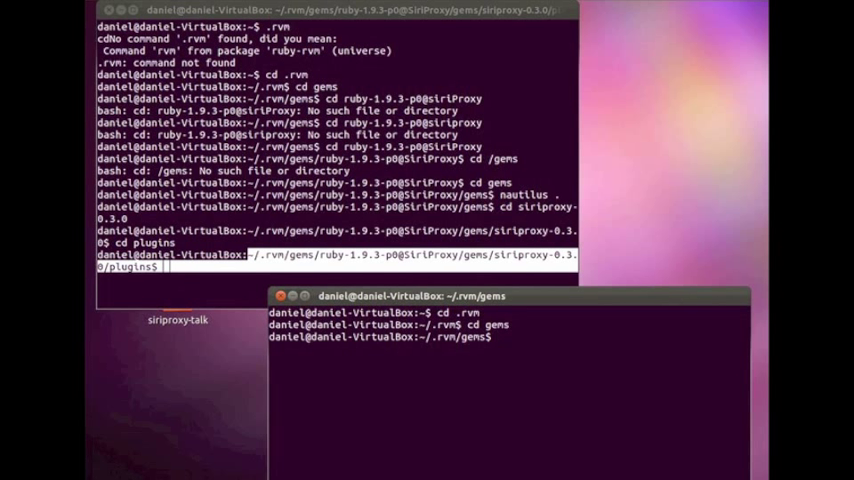
pyautogui.write('cd ruby')
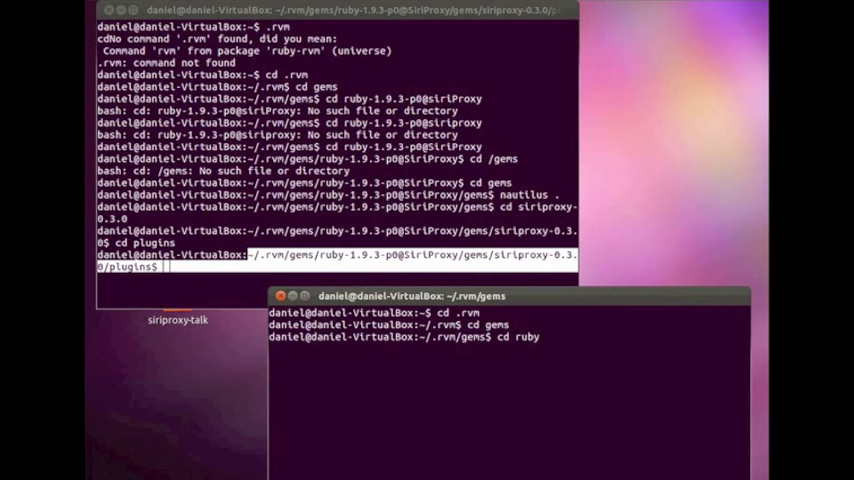
pyautogui.write('-1.9')
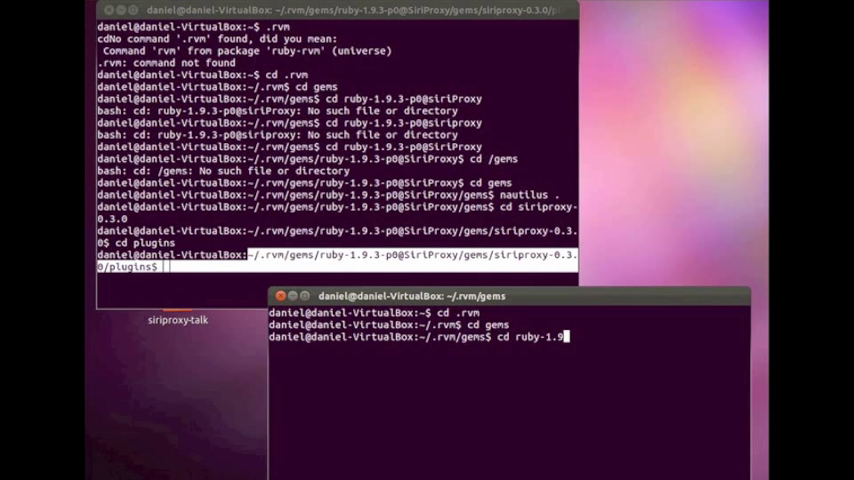
pyautogui.write('-')
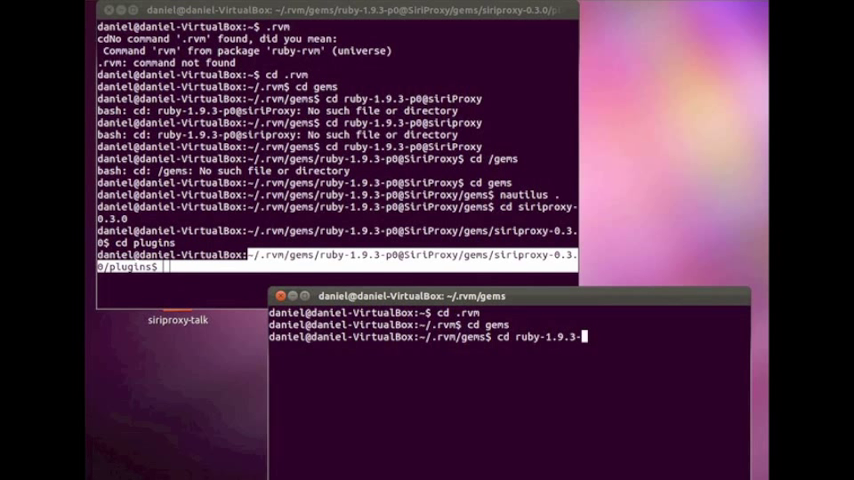
pyautogui.write('p0@')
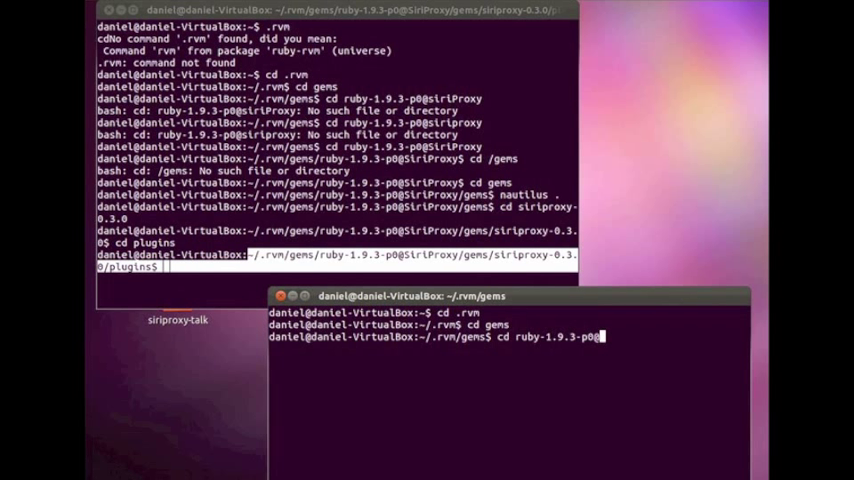
pyautogui.write('Siri')
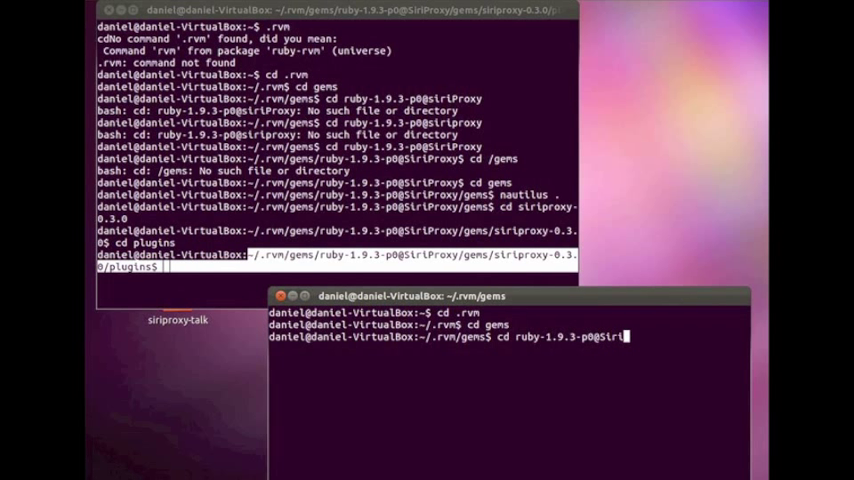
pyautogui.write('Proxy')
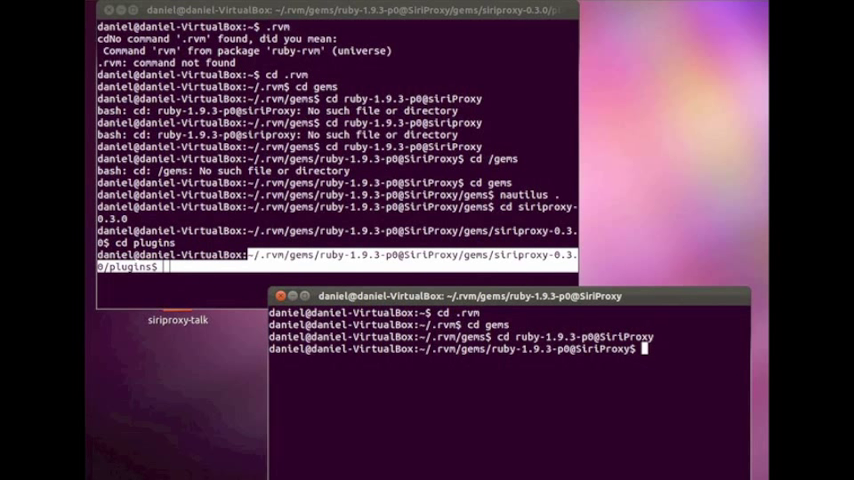
# Step: Descend through gems/siriproxy-0.3.0/plugins and launch nautilus there
pyautogui.write('cd gems')
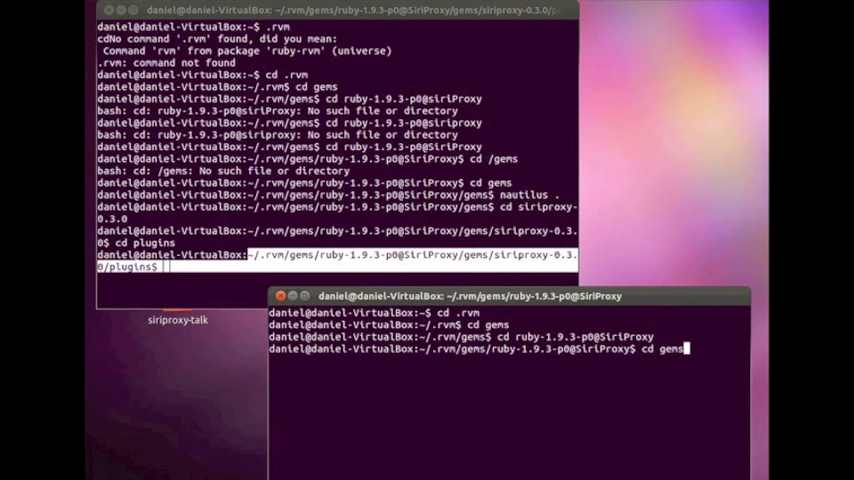
pyautogui.write('cd siriproxy')
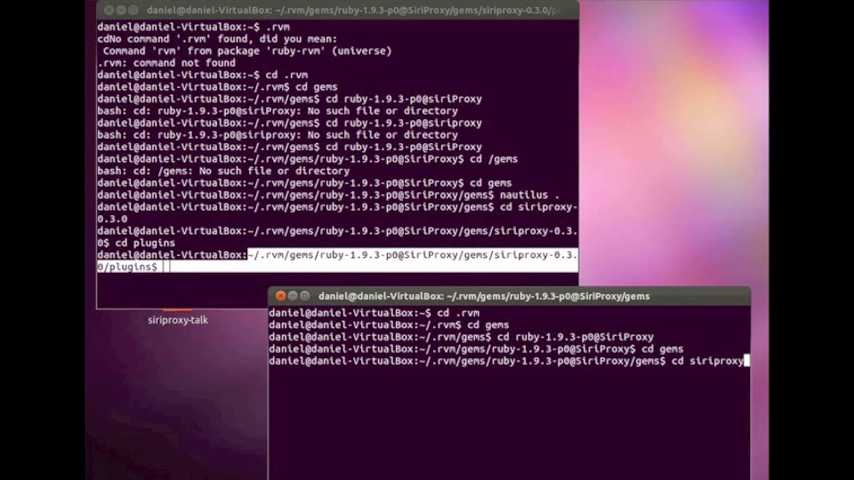
pyautogui.write('0.3.0')
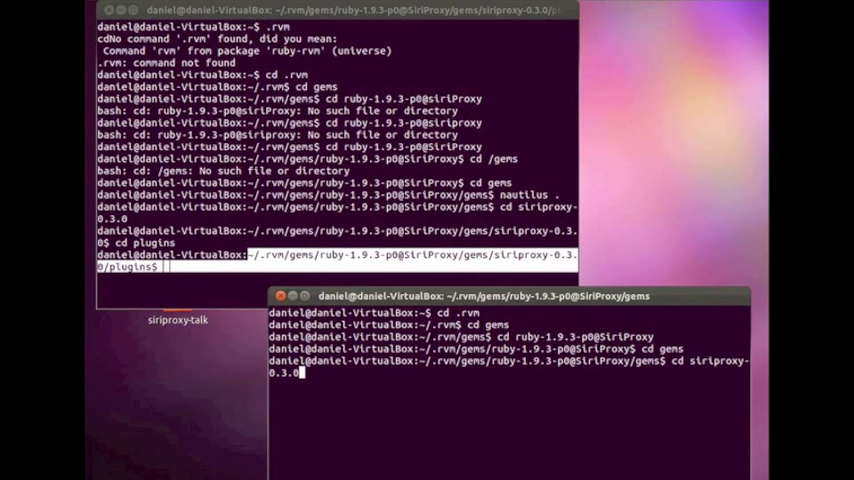
pyautogui.write('cd plugins')
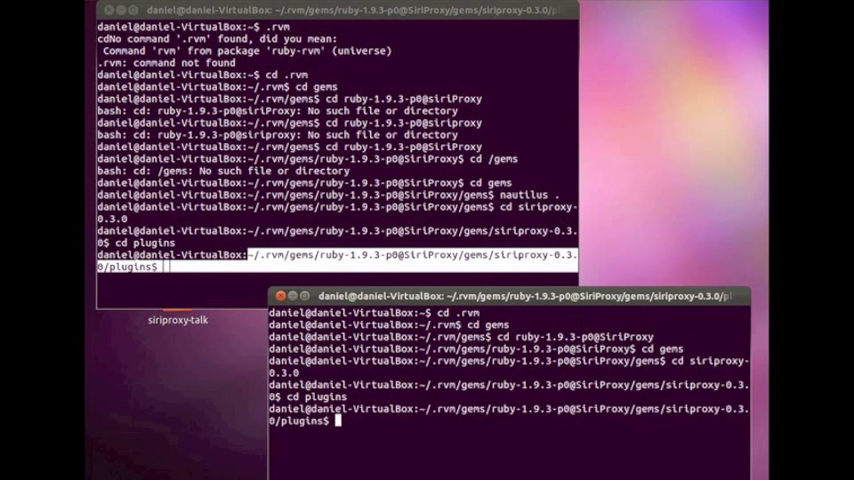
pyautogui.write('naut')
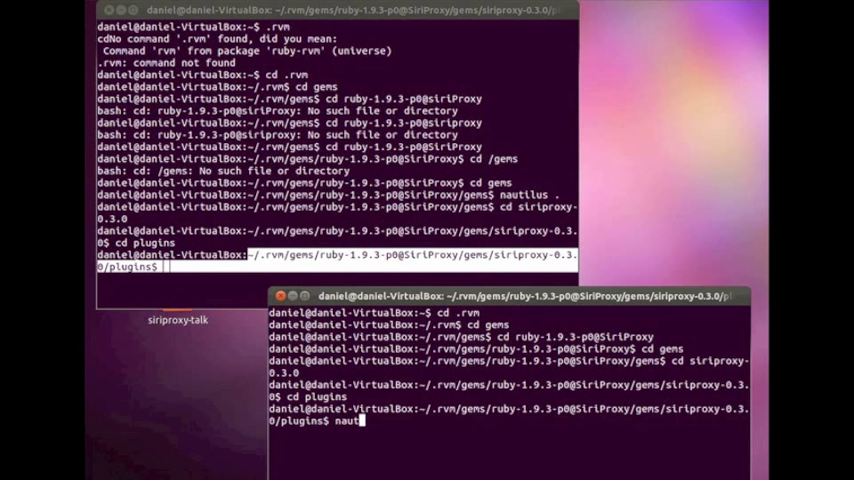
pyautogui.write('u')
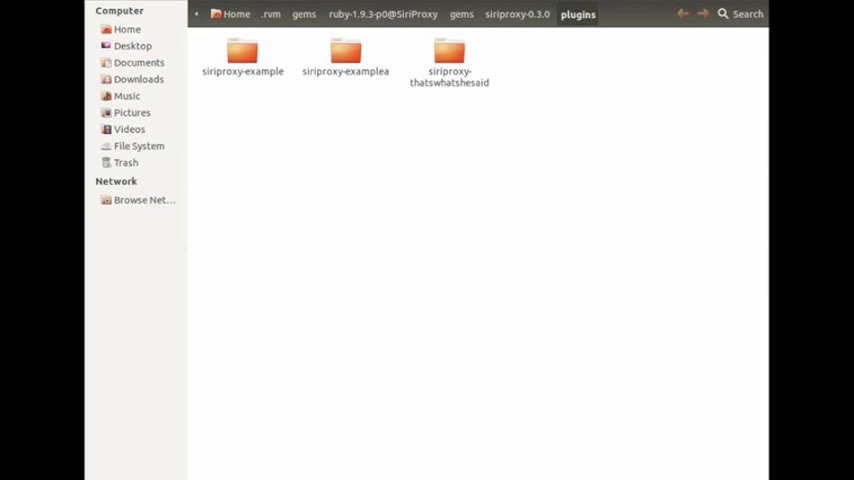
pyautogui.moveTo(392, 84)
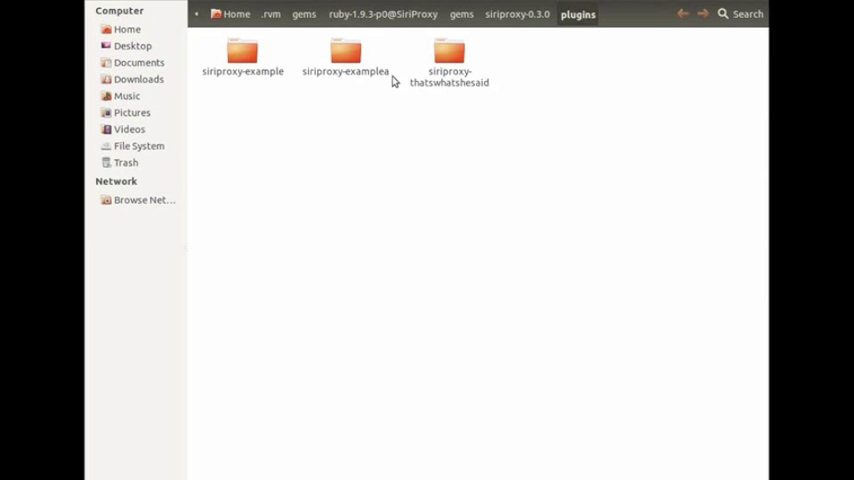
pyautogui.moveTo(332, 32)
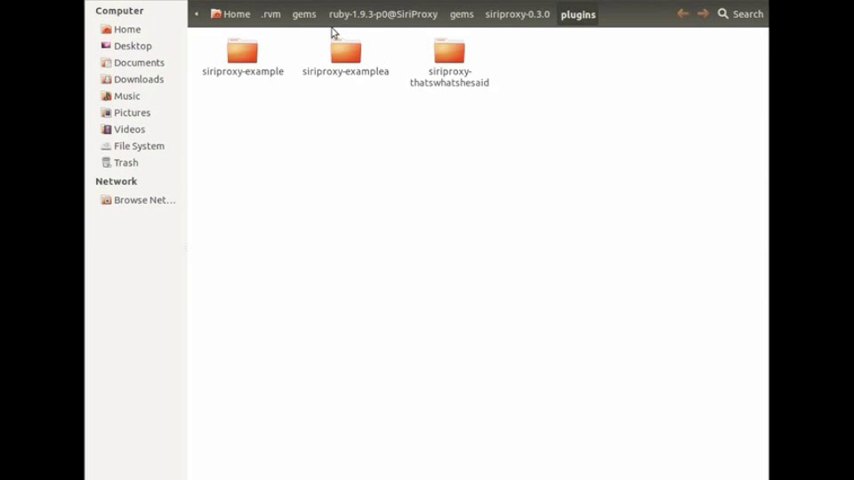
pyautogui.moveTo(364, 96)
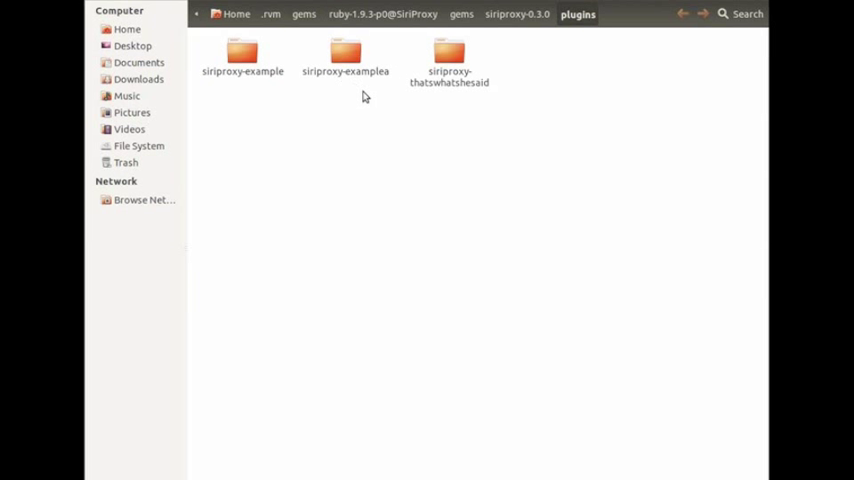
# Step: Select the siriproxy-example plugin folder and copy it
pyautogui.click(344, 50)
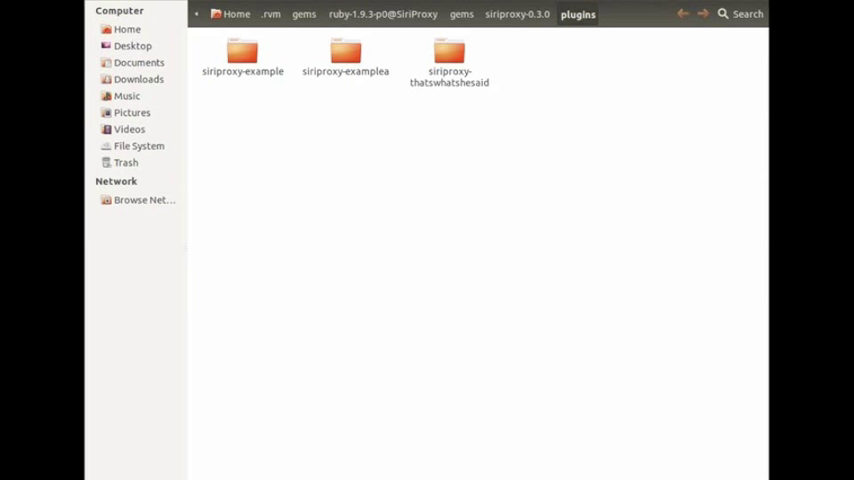
pyautogui.moveTo(344, 132)
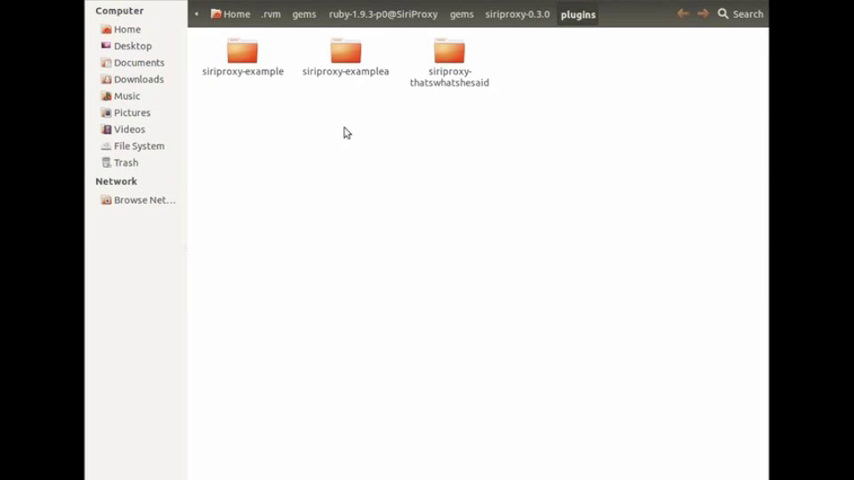
pyautogui.click(242, 56)
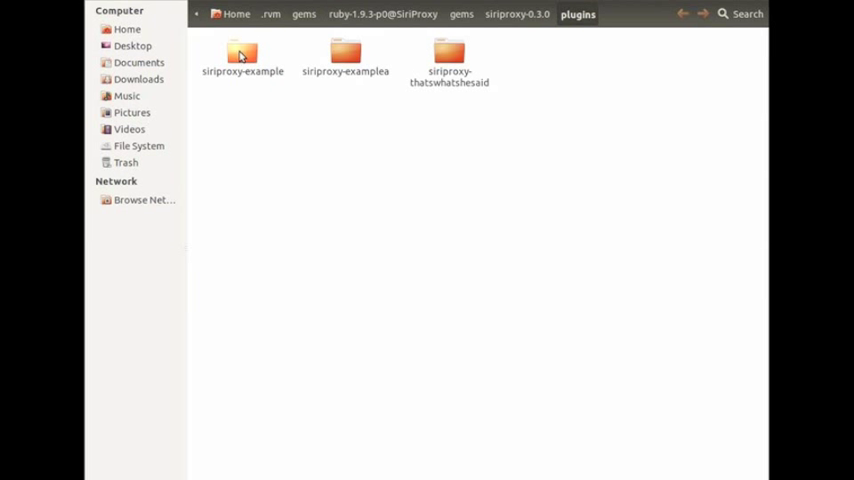
# Step: Paste a copy of siriproxy-example and rename it siriproxy-example1
pyautogui.rightClick(242, 56)
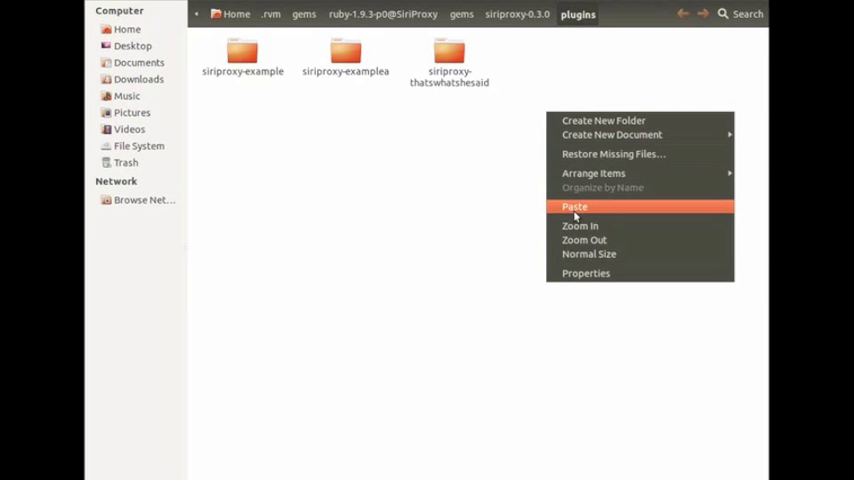
pyautogui.click(574, 206)
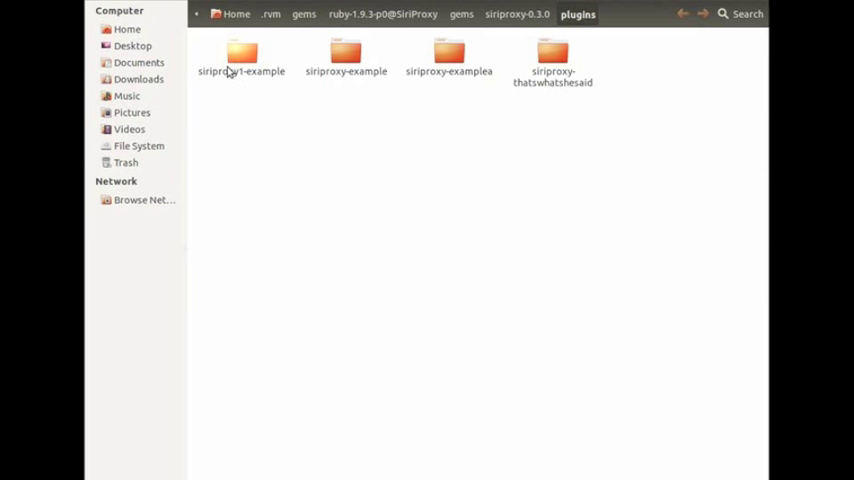
pyautogui.rightClick(244, 50)
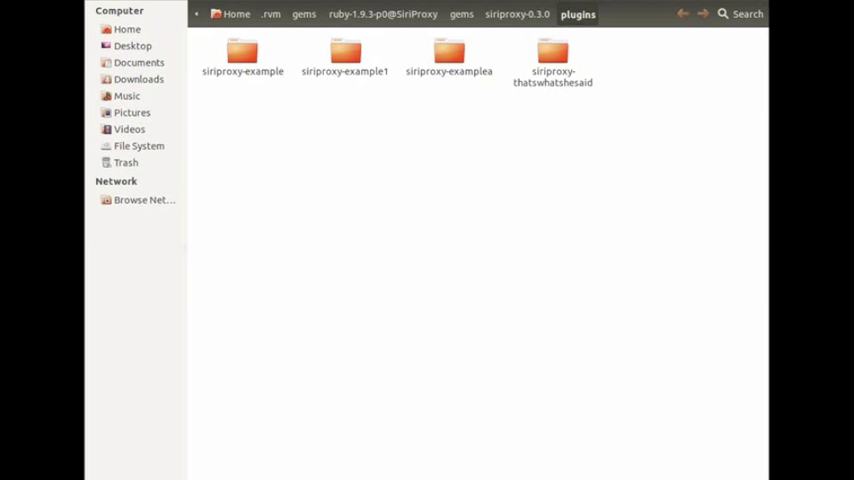
pyautogui.click(346, 50)
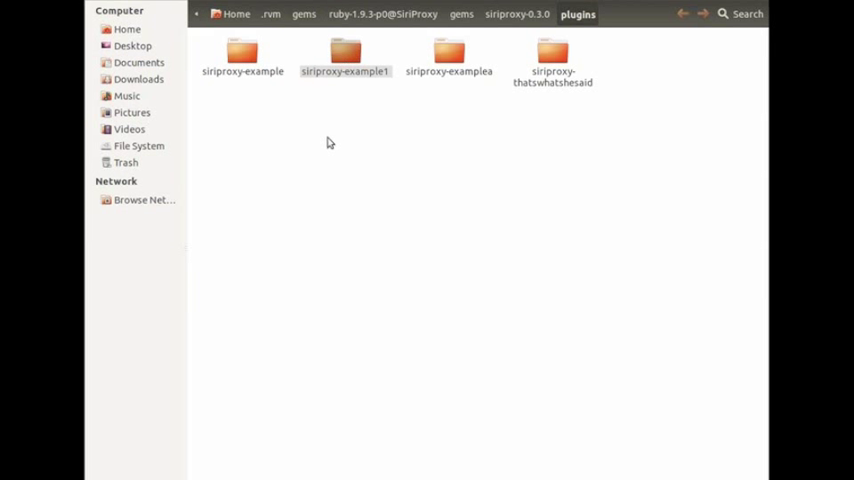
# Step: Rename the gemspec to siriproxy-example1.gemspec and open it in gedit
pyautogui.doubleClick(344, 48)
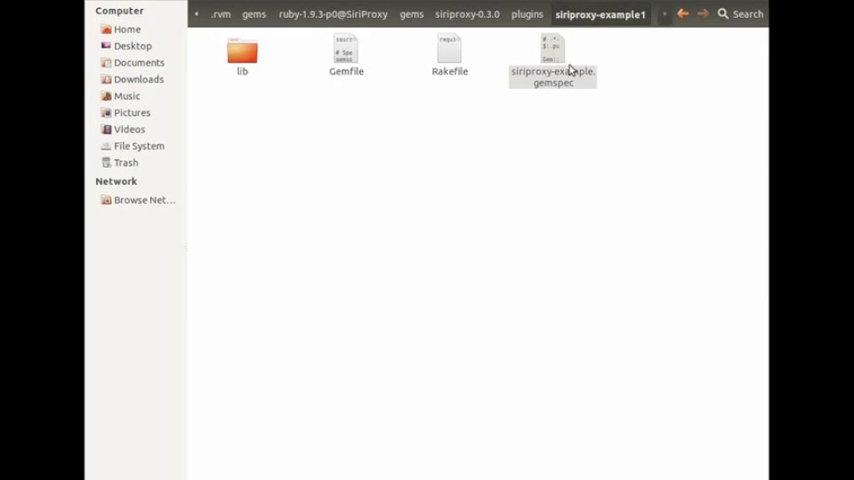
pyautogui.rightClick(548, 60)
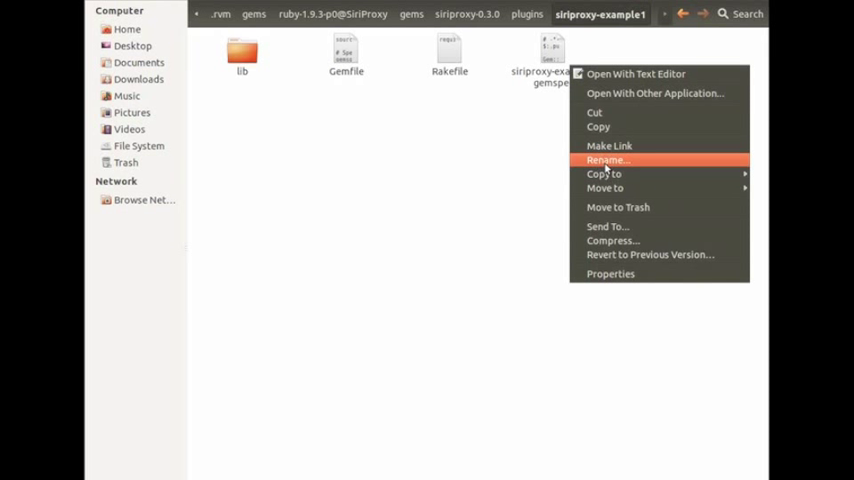
pyautogui.click(608, 160)
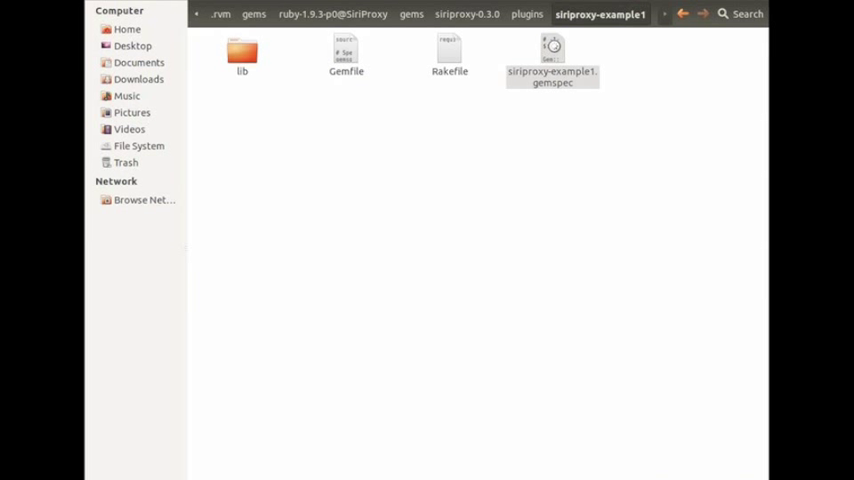
pyautogui.doubleClick(554, 56)
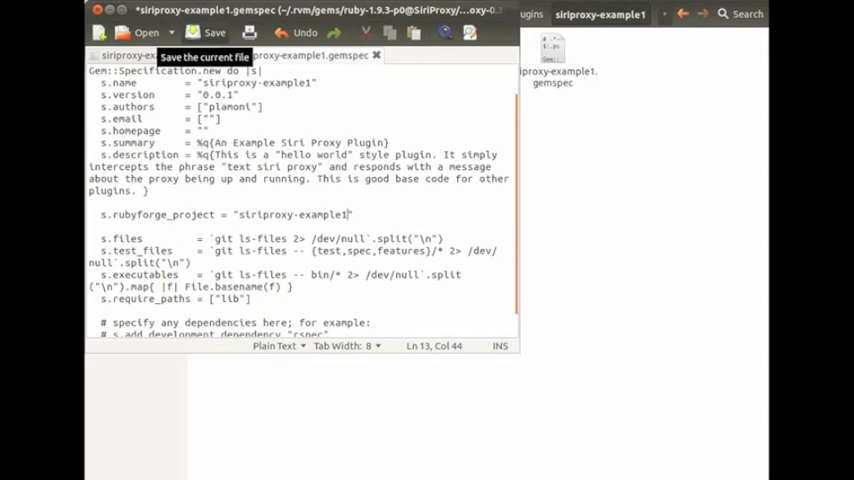
# Step: Save the gemspec and open lib/siriproxy-example1.rb in gedit
pyautogui.click(216, 32)
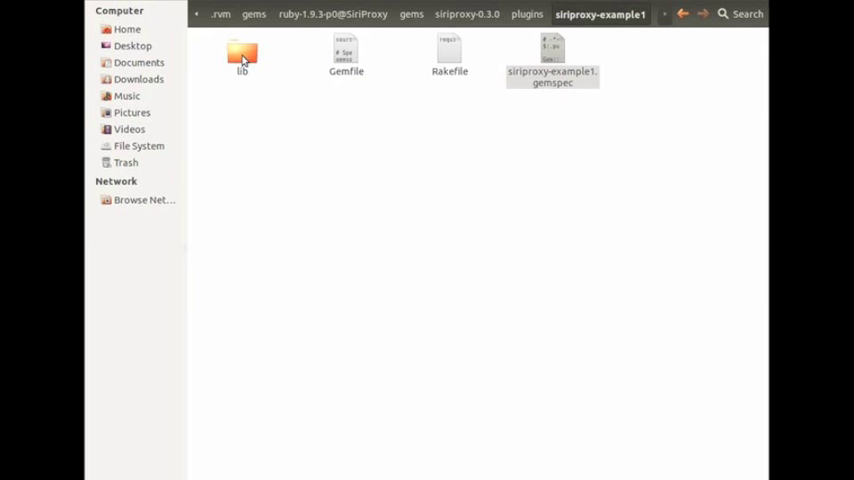
pyautogui.doubleClick(242, 52)
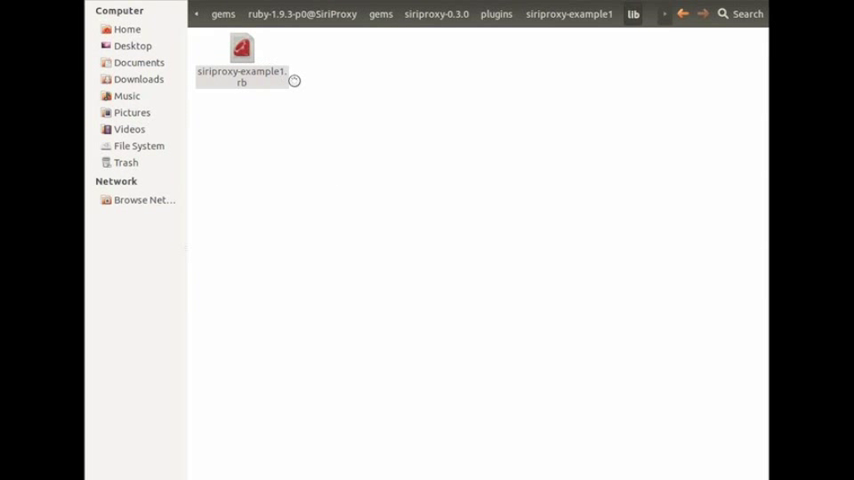
pyautogui.doubleClick(242, 52)
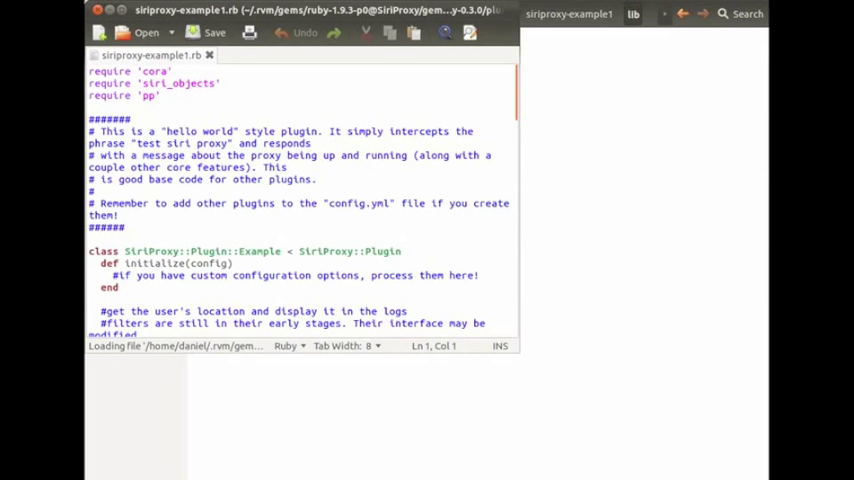
# Step: Rename the plugin class to SiriProxy::Plugin::Example1
pyautogui.scroll(-3)
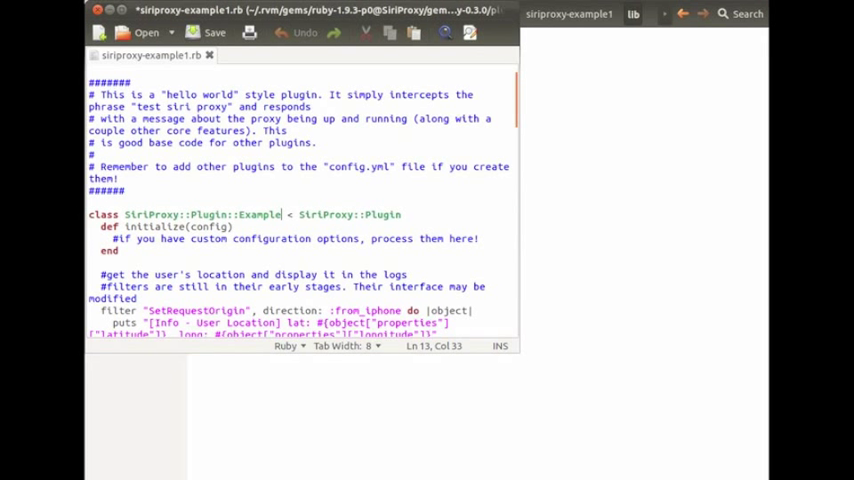
pyautogui.write('1')
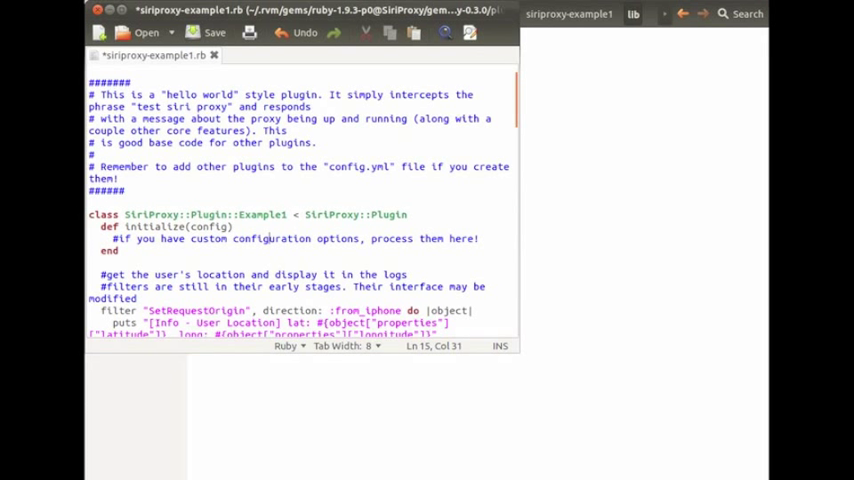
pyautogui.scroll(-3)
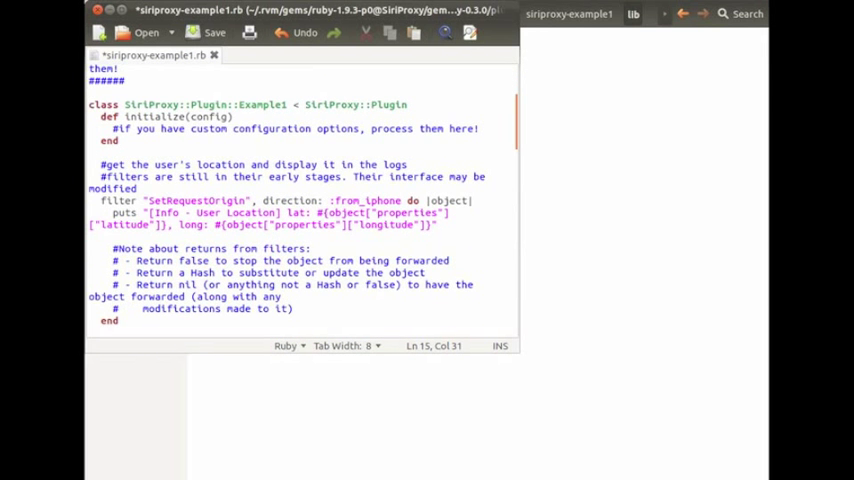
# Step: Set listen_for to /youtube/i and the reply to 'this is a test for youtube!'
pyautogui.scroll(-3)
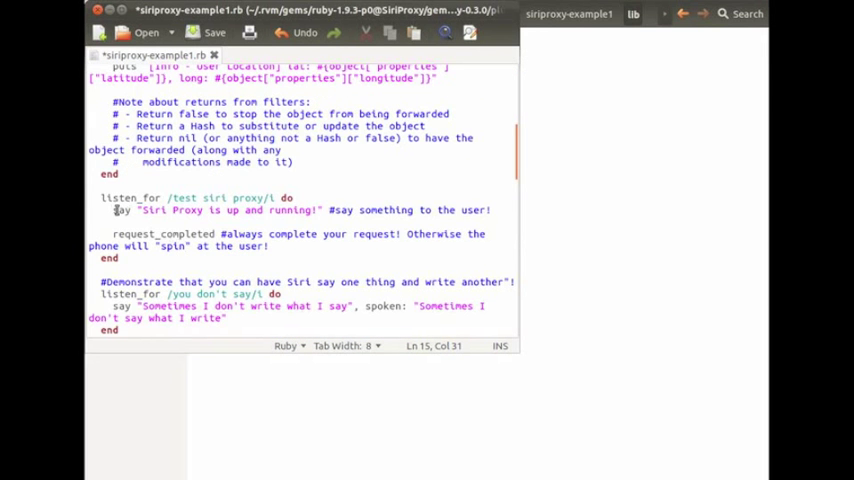
pyautogui.doubleClick(128, 196)
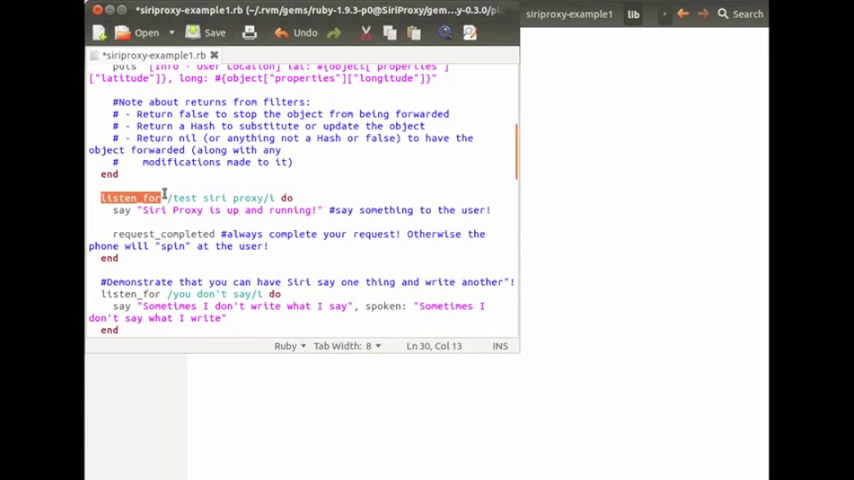
pyautogui.moveTo(170, 196); pyautogui.dragTo(228, 196)
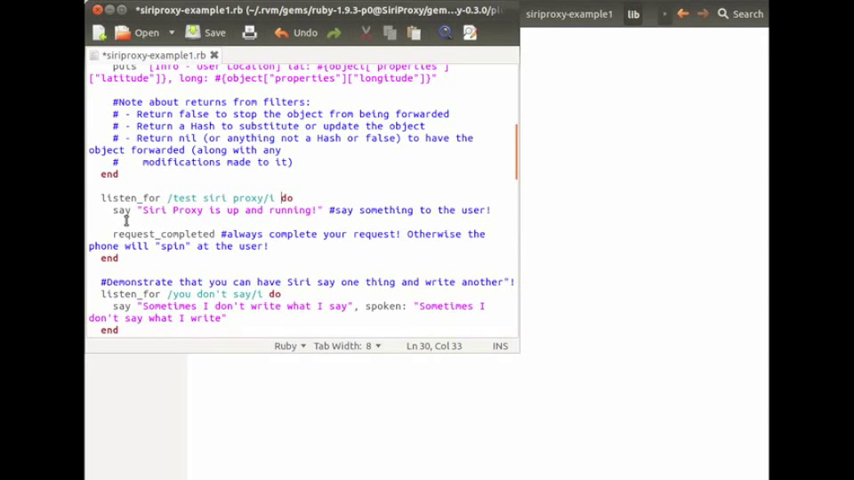
pyautogui.moveTo(244, 212)
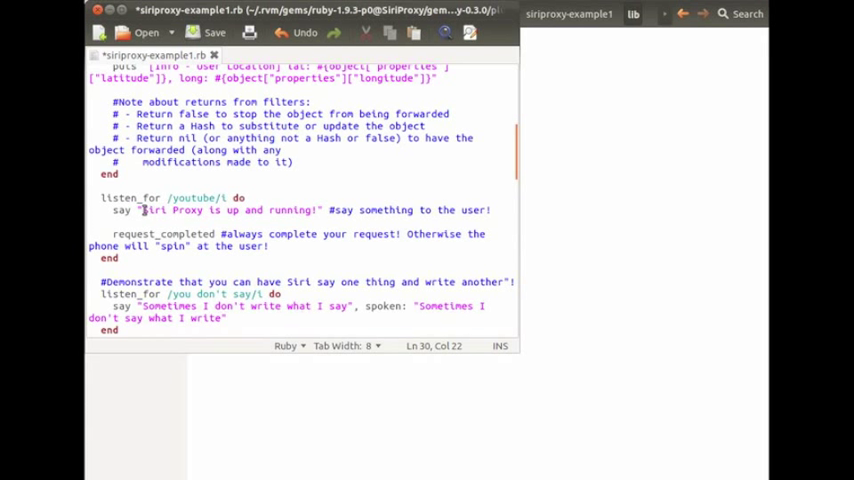
pyautogui.moveTo(140, 210); pyautogui.dragTo(310, 210)
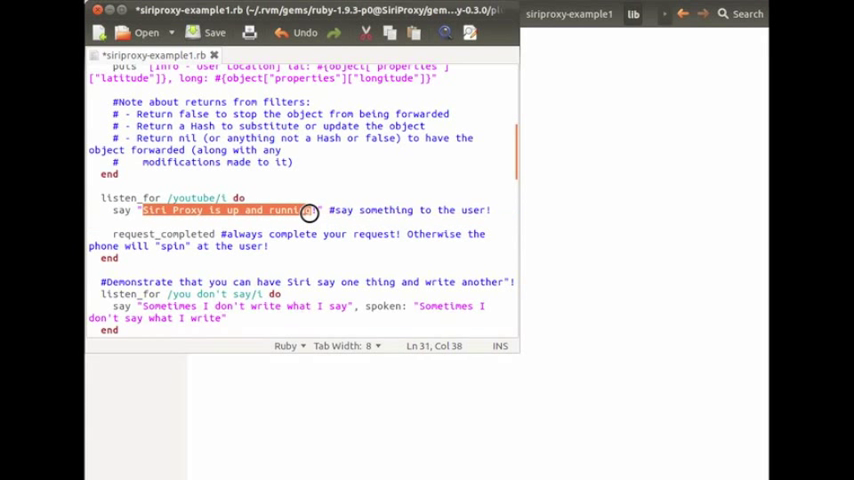
pyautogui.press('Delete')
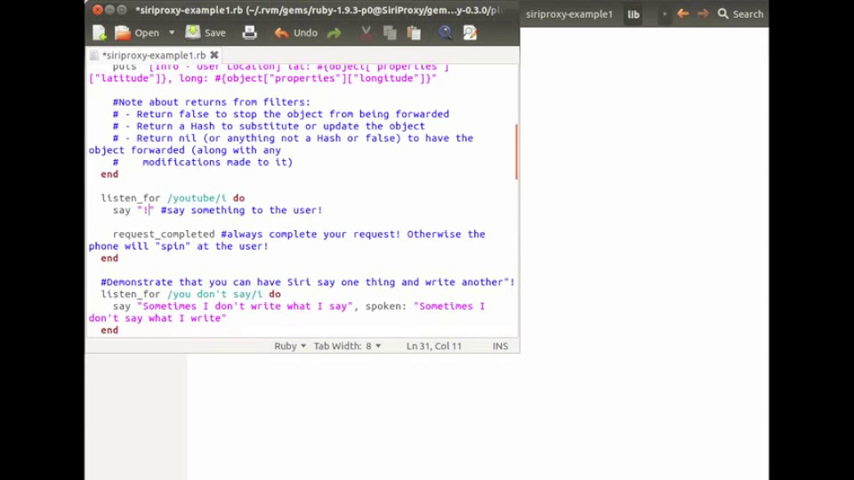
pyautogui.press('BackSpace')
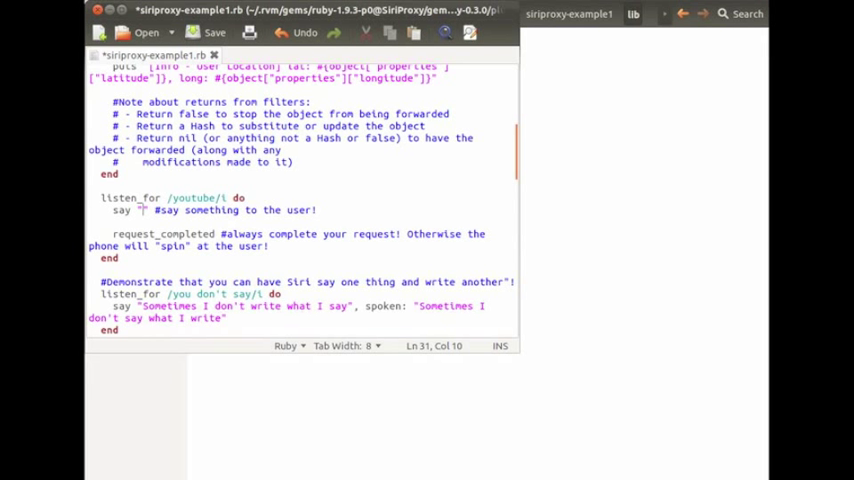
pyautogui.write('this')
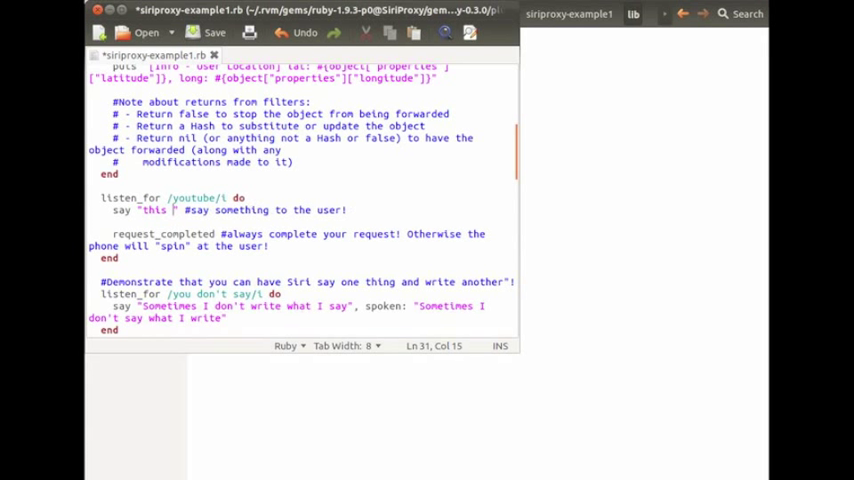
pyautogui.write('is a test for youtube!')
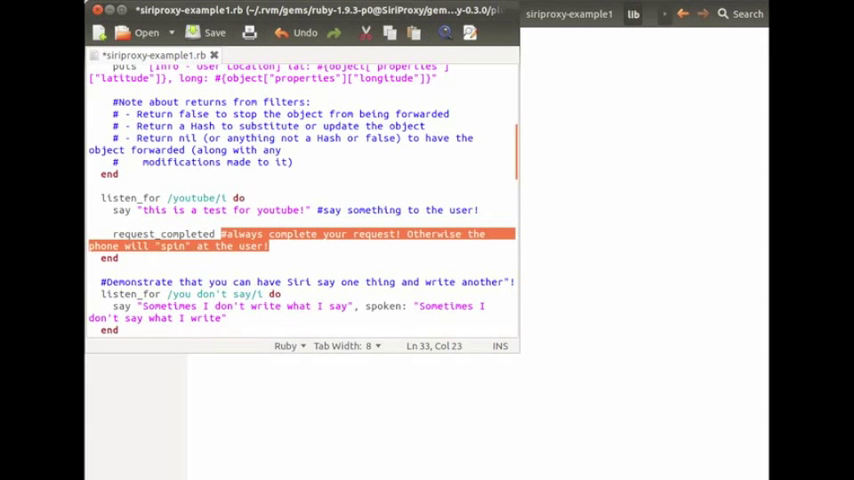
# Step: Delete the request_completed comment, check the youtube edits and save the file
pyautogui.click(318, 210)
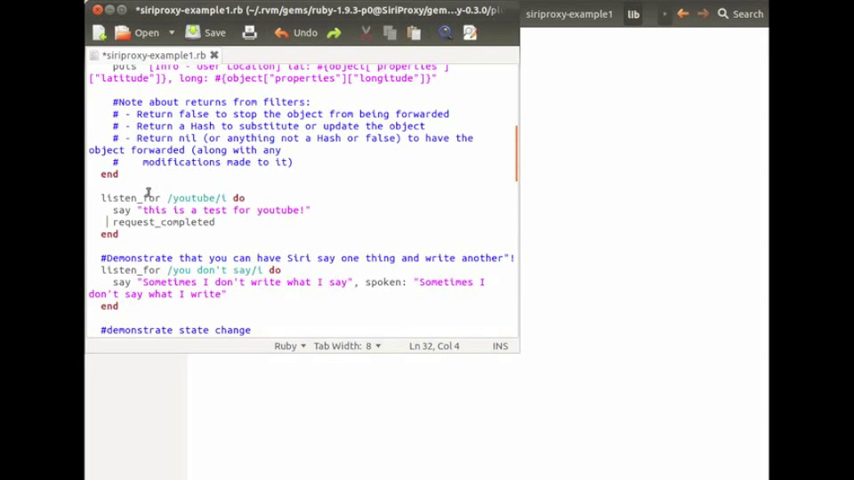
pyautogui.click(176, 198)
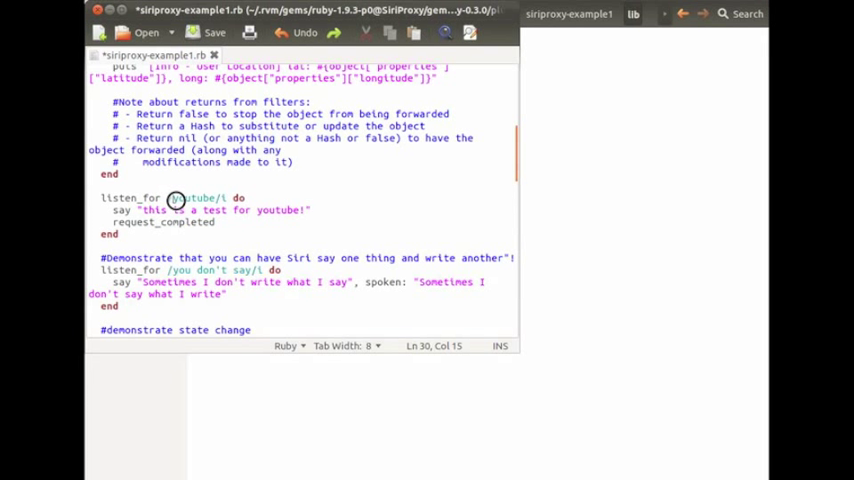
pyautogui.doubleClick(190, 196)
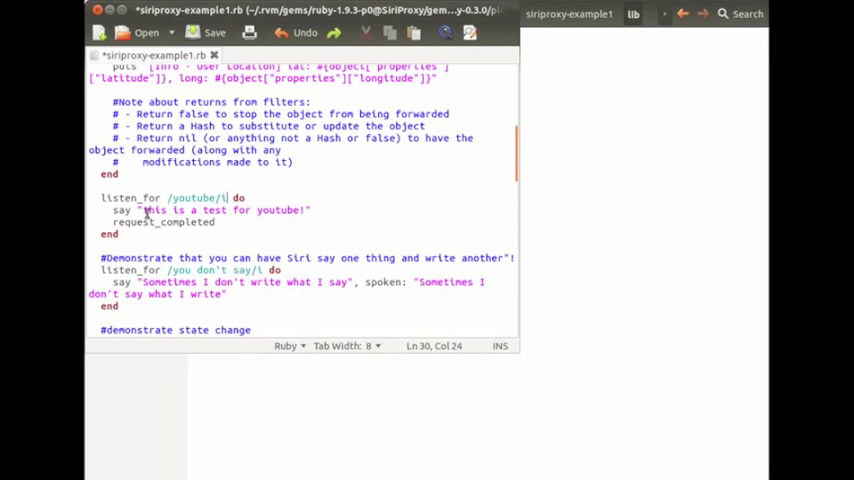
pyautogui.moveTo(148, 210); pyautogui.dragTo(210, 210)
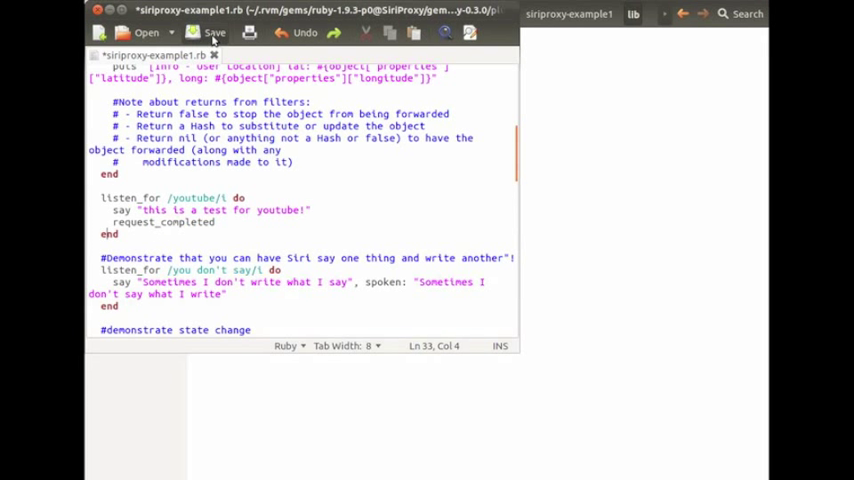
pyautogui.click(212, 32)
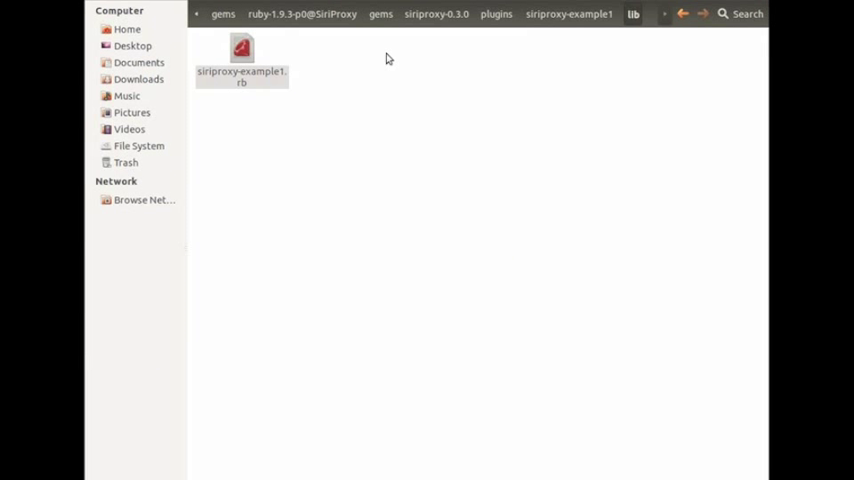
# Step: Back in the gem's plugins folder, copy the siriproxy-example1 folder
pyautogui.click(570, 14)
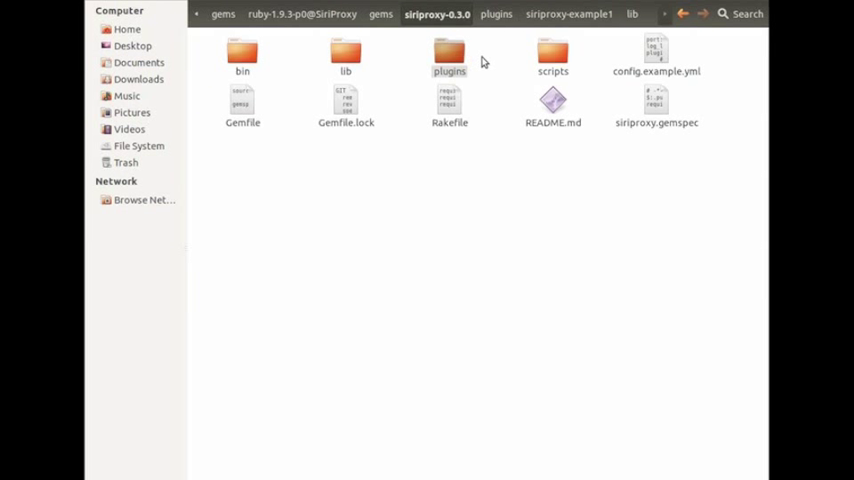
pyautogui.doubleClick(450, 52)
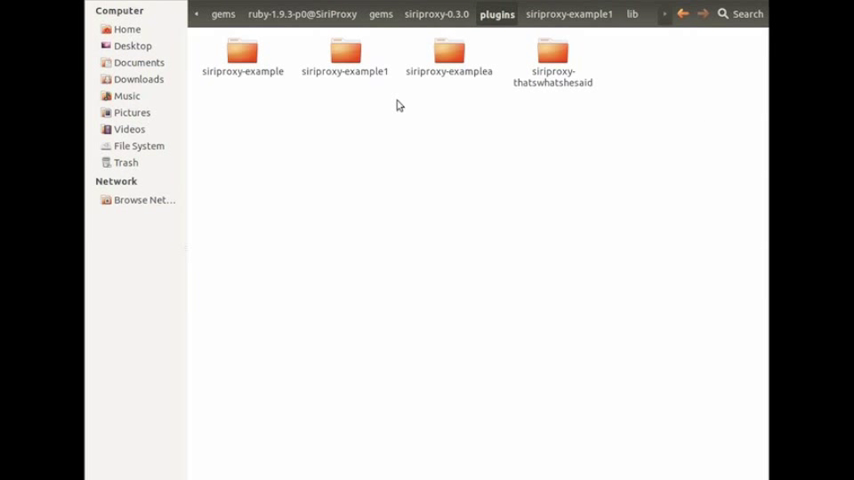
pyautogui.click(344, 52)
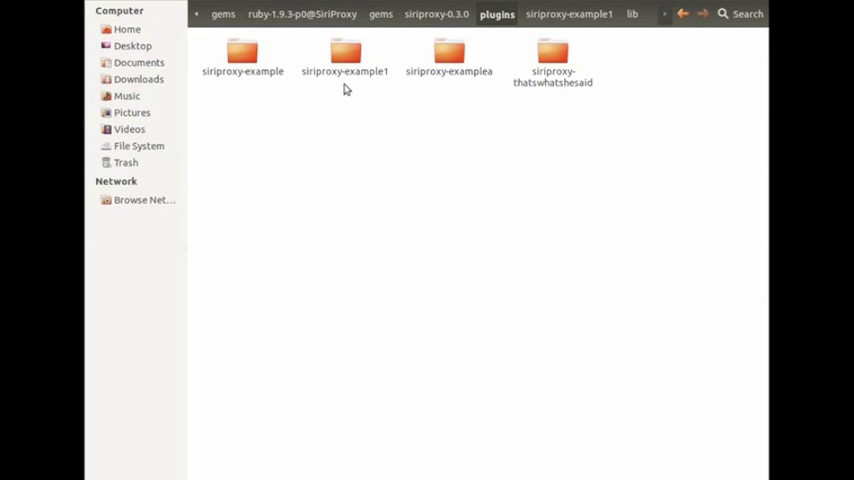
pyautogui.rightClick(344, 56)
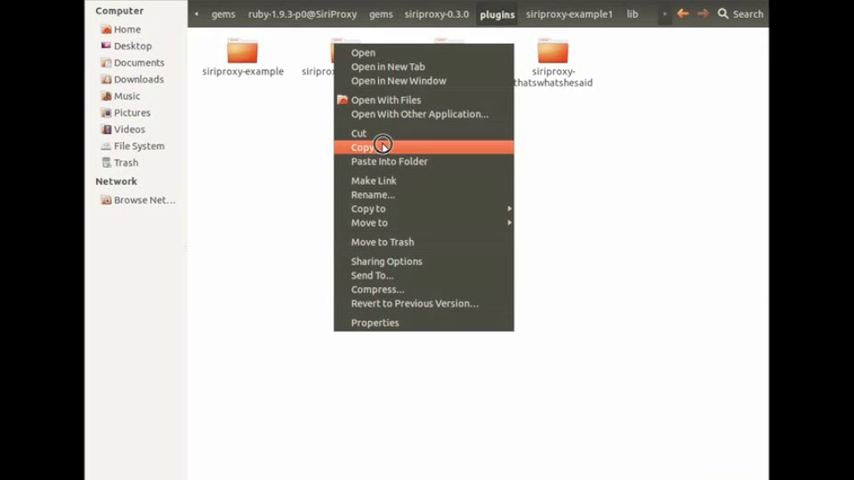
pyautogui.click(362, 148)
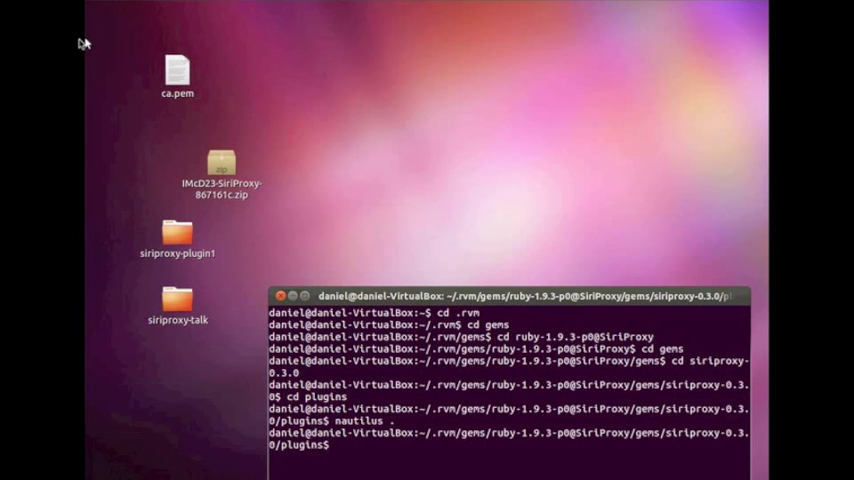
pyautogui.moveTo(104, 42)
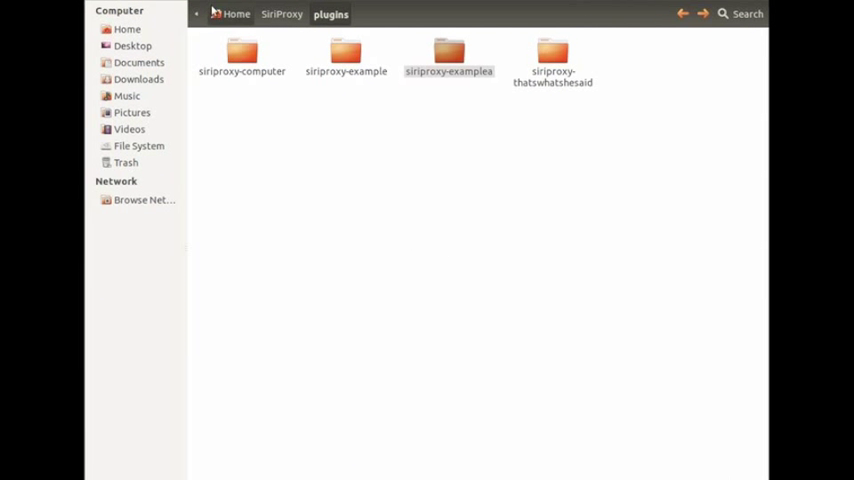
# Step: Navigate from Home into the SiriProxy folder
pyautogui.click(126, 28)
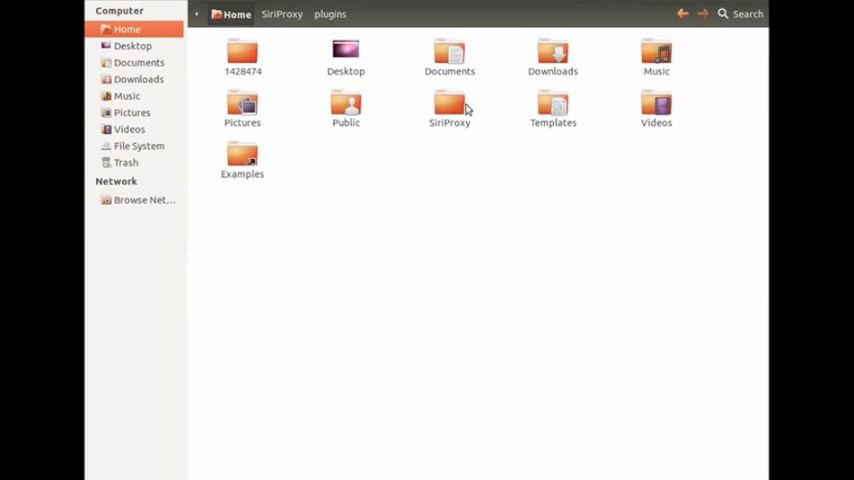
pyautogui.doubleClick(448, 104)
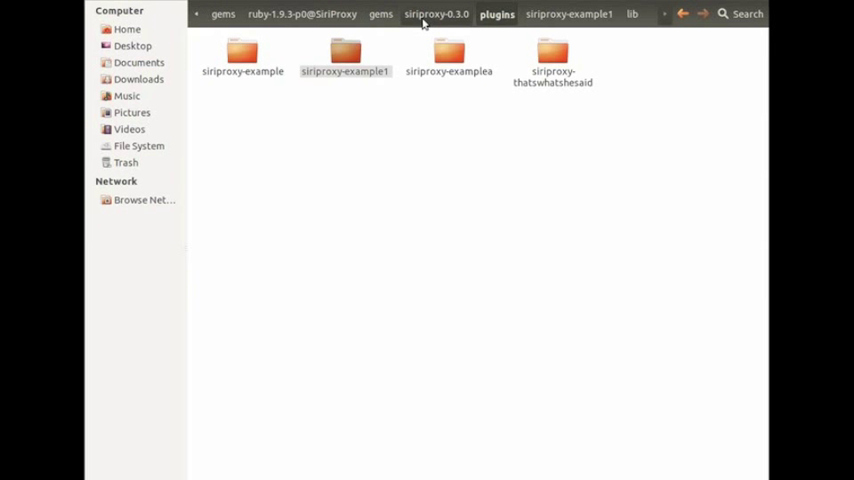
pyautogui.moveTo(458, 28)
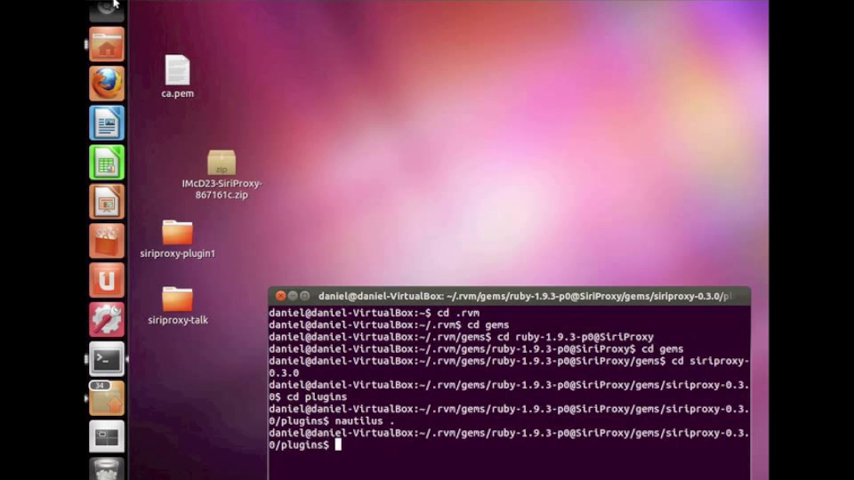
pyautogui.moveTo(104, 42)
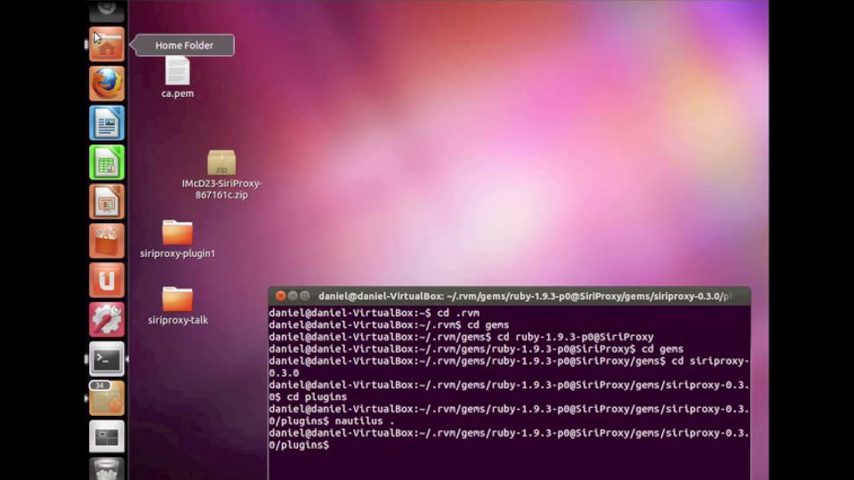
pyautogui.moveTo(104, 340)
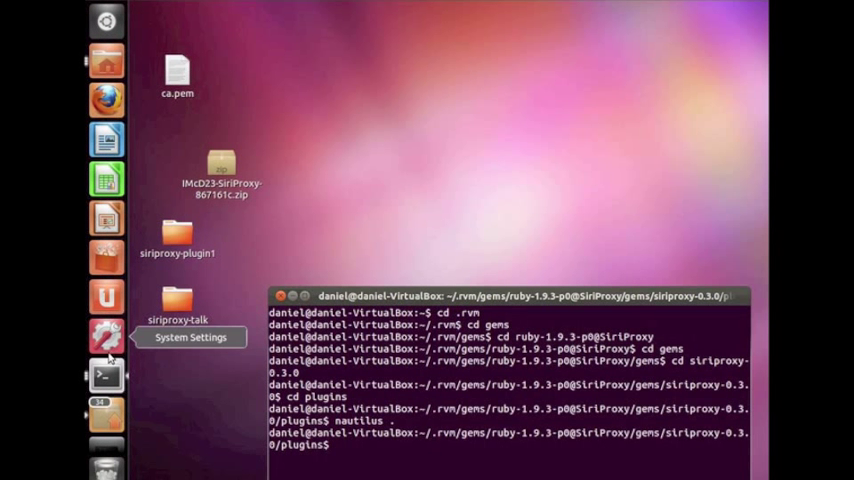
# Step: Start a new terminal, cd into .siriproxy and launch nautilus there
pyautogui.rightClick(104, 376)
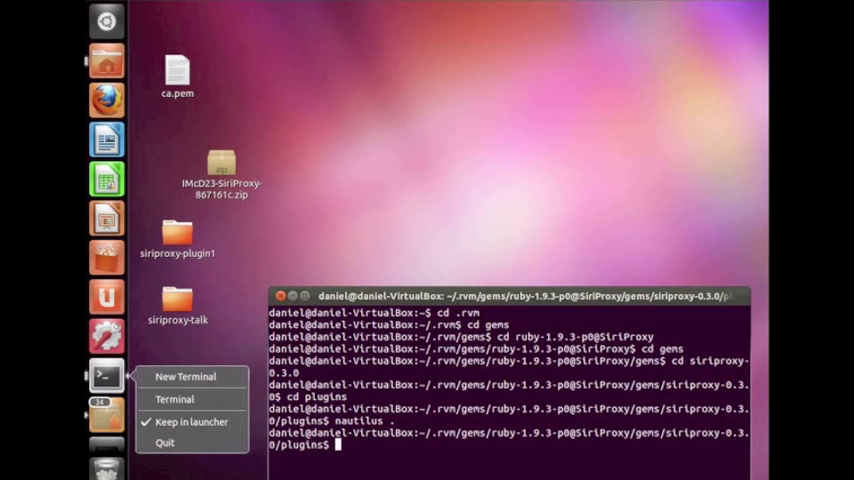
pyautogui.click(184, 376)
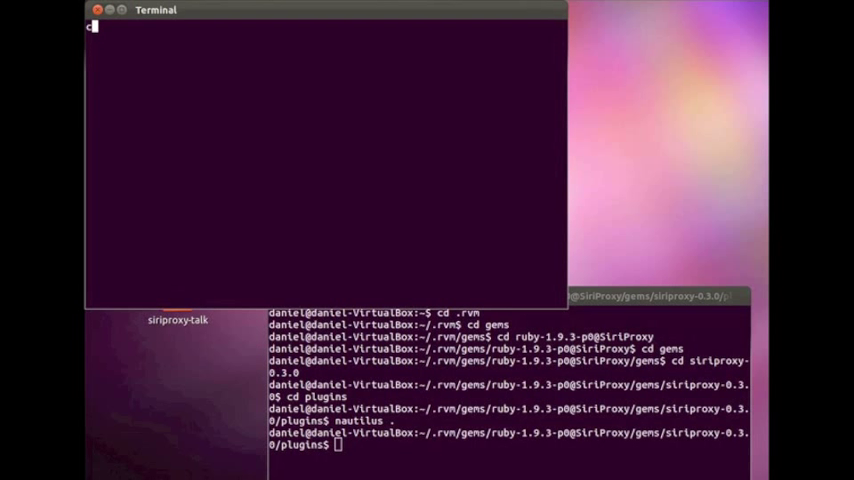
pyautogui.write('cd .siriproxy')
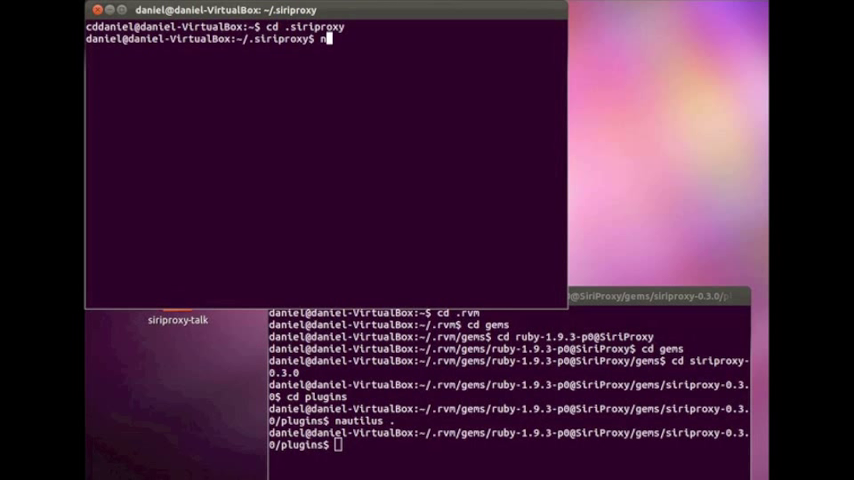
pyautogui.write('autilus .')
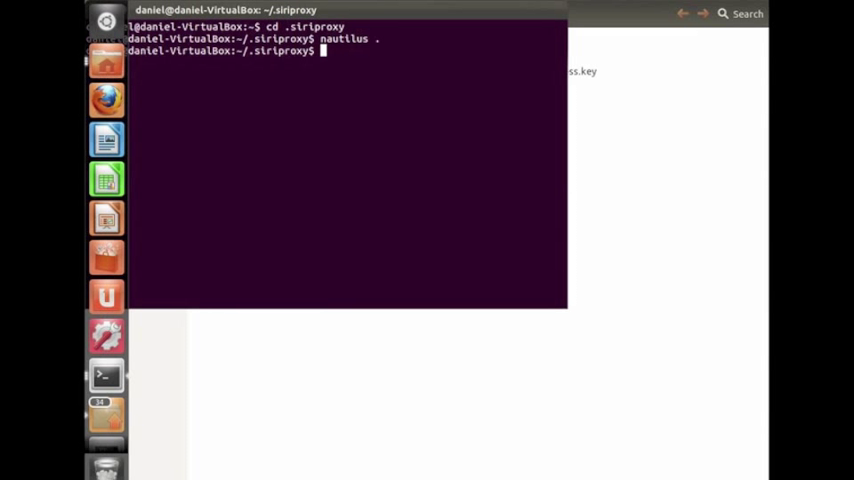
pyautogui.moveTo(724, 252)
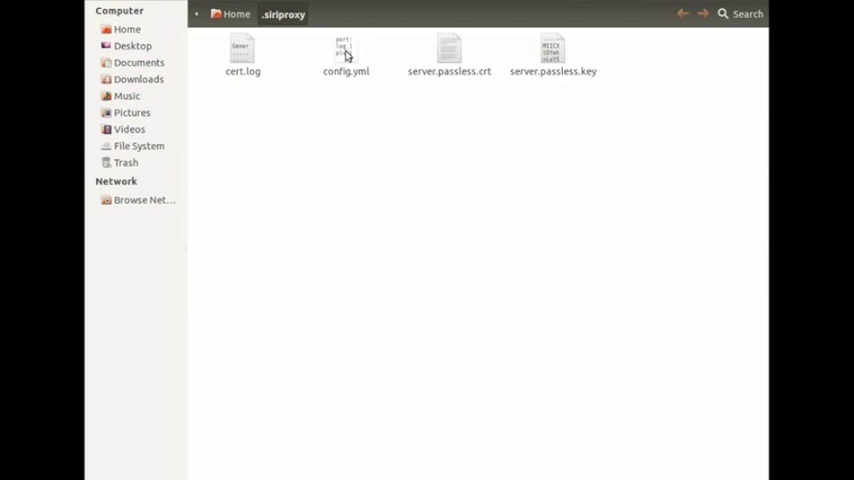
# Step: Duplicate the Example entry in config.yml as Example1 with path ./plugins/siriproxy-example1 and save
pyautogui.click(344, 52)
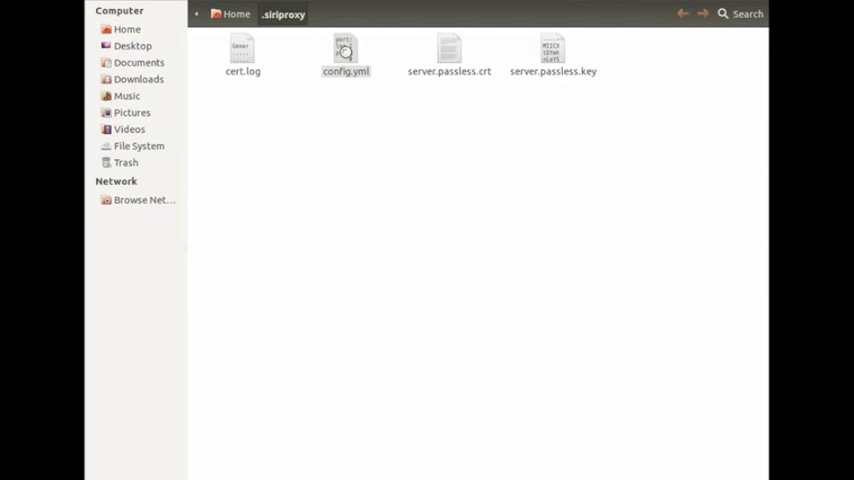
pyautogui.doubleClick(344, 50)
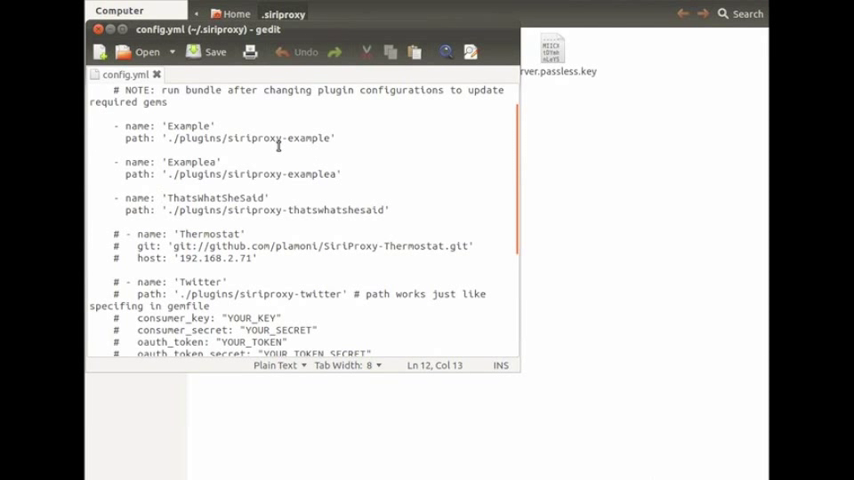
pyautogui.moveTo(120, 126); pyautogui.dragTo(336, 138)
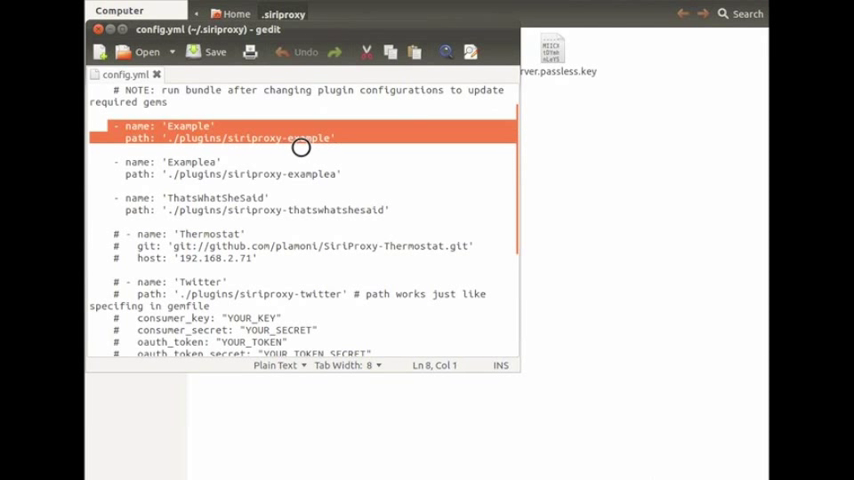
pyautogui.rightClick(256, 160)
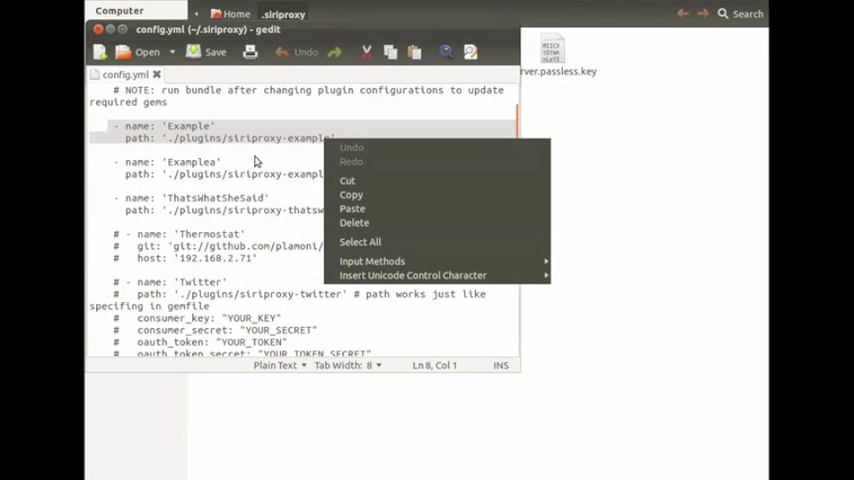
pyautogui.moveTo(352, 194)
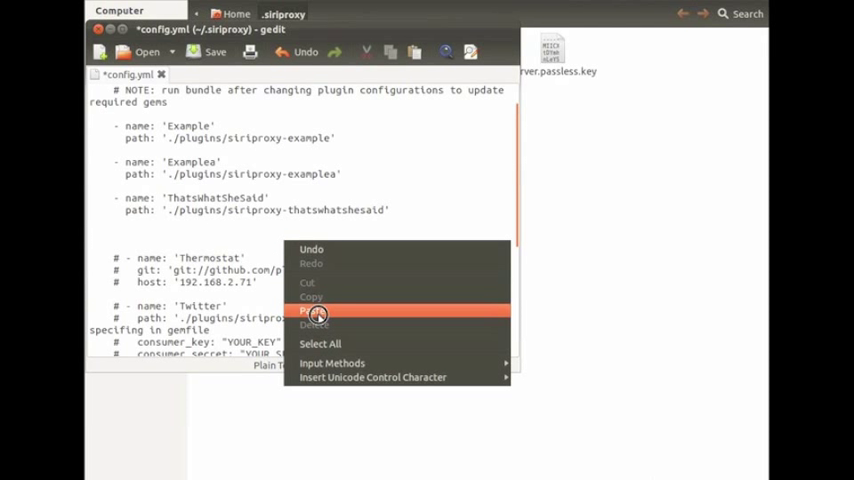
pyautogui.click(312, 312)
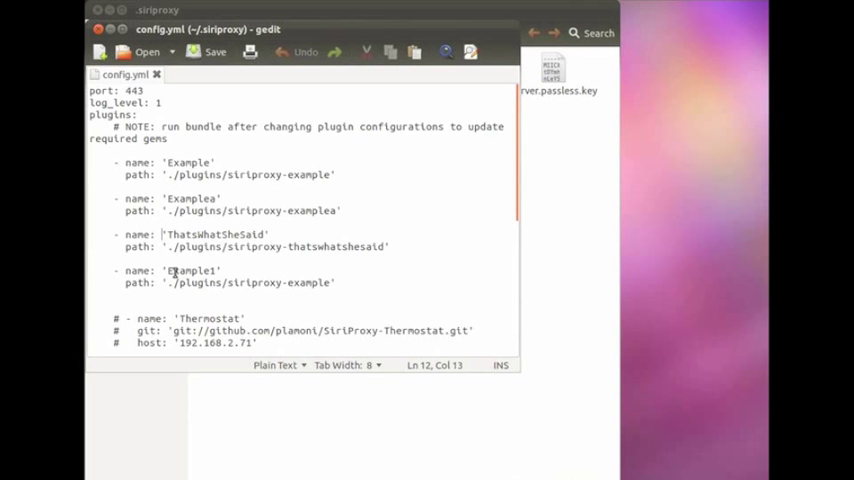
pyautogui.moveTo(220, 270)
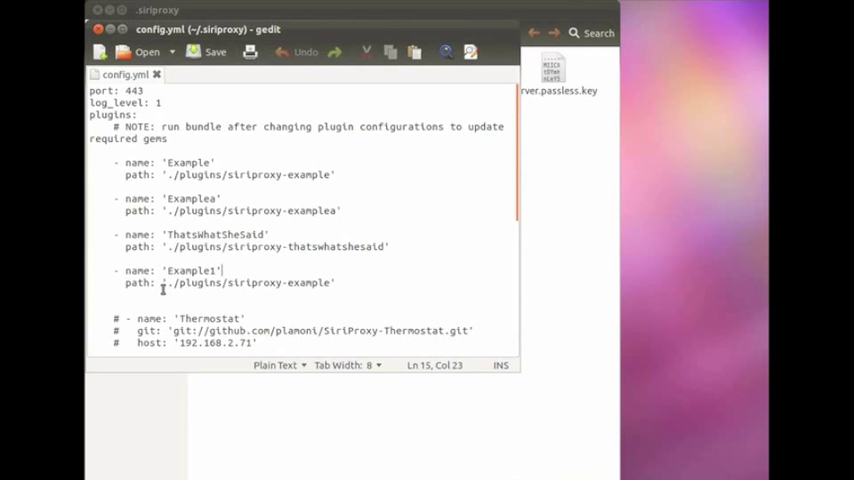
pyautogui.moveTo(268, 296)
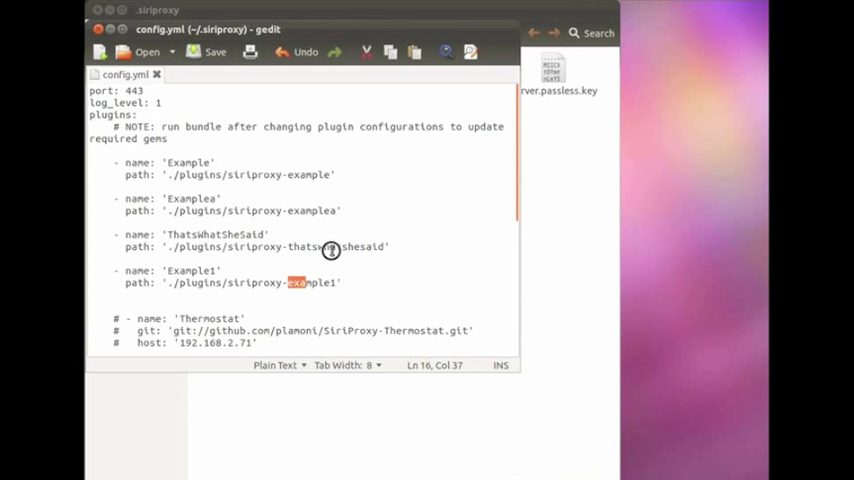
pyautogui.click(214, 52)
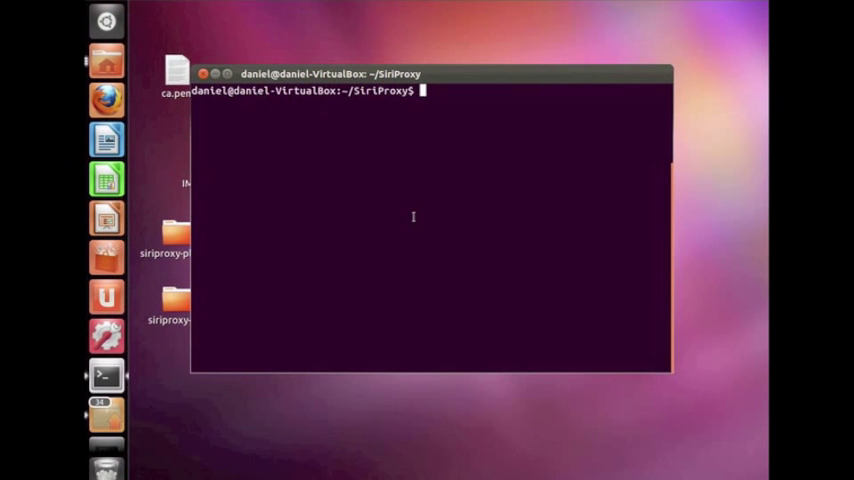
pyautogui.moveTo(376, 52)
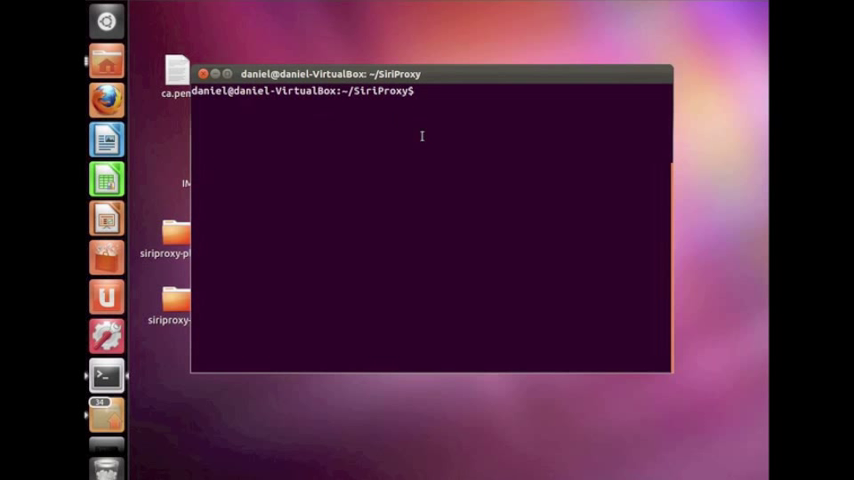
# Step: Run siriproxy bundle and bundle install in ~/SiriProxy
pyautogui.write('s')
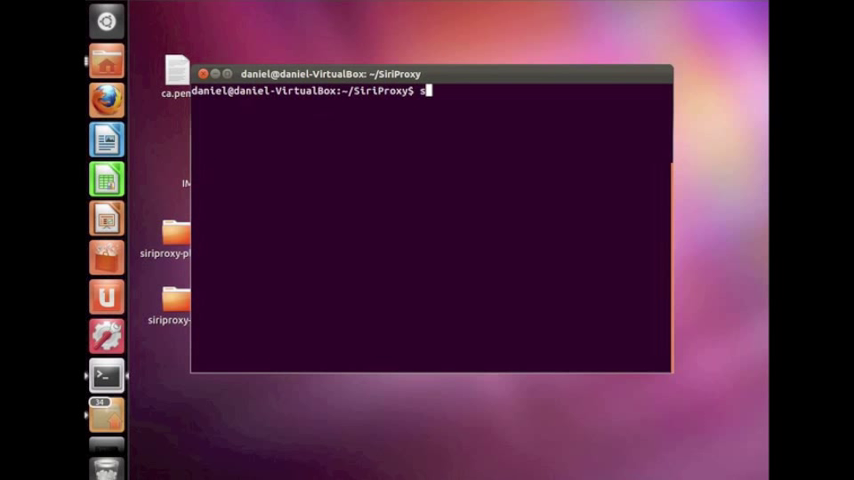
pyautogui.write('iriproxy')
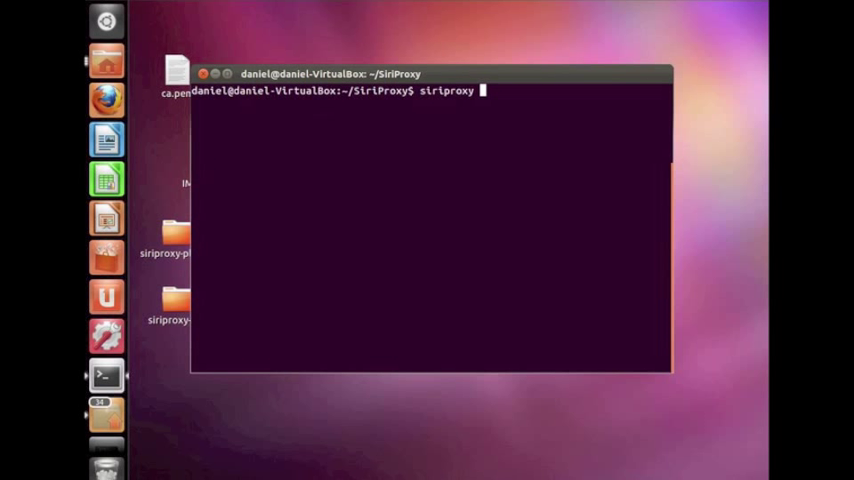
pyautogui.write('bundle')
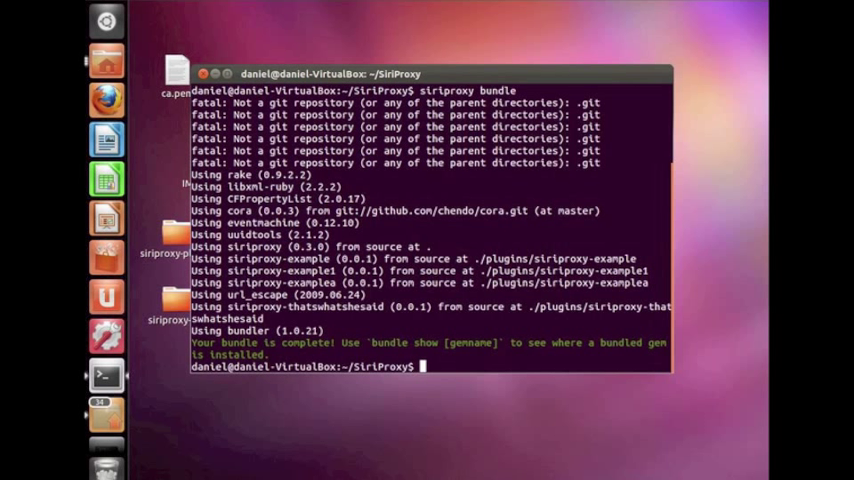
pyautogui.write('bundle')
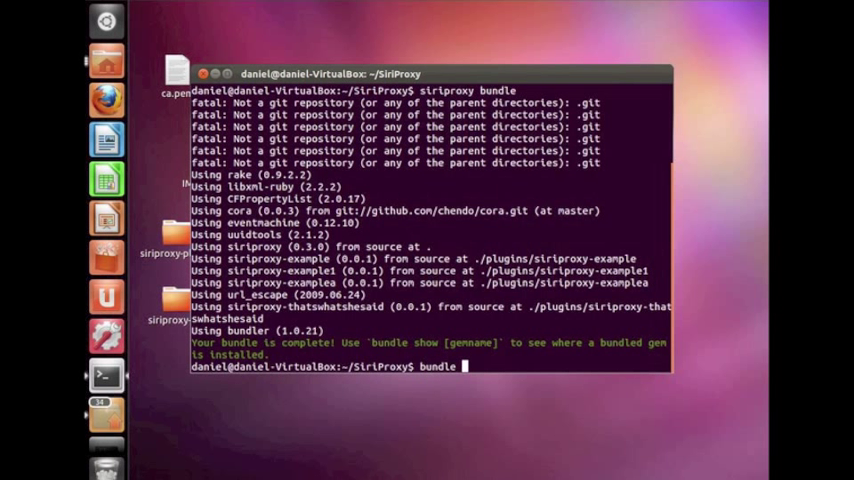
pyautogui.write('install')
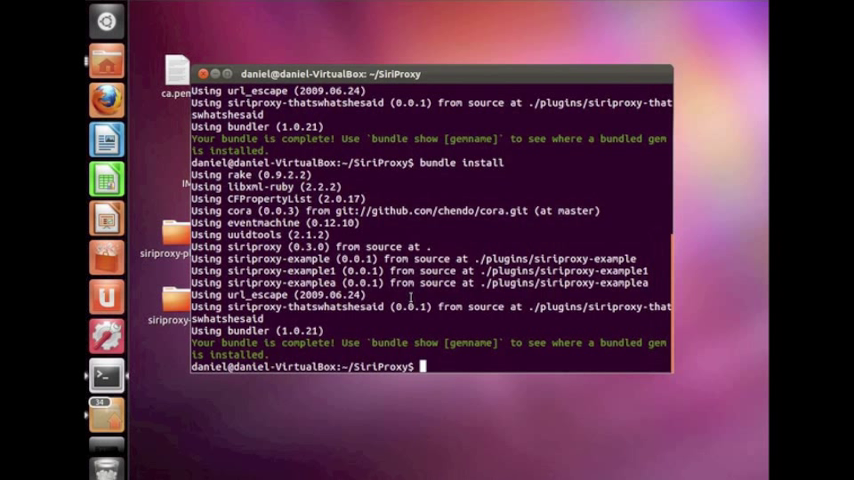
# Step: Launch the server with rvmsudo siriproxy server
pyautogui.write('rvmsudo siriproxy serve')
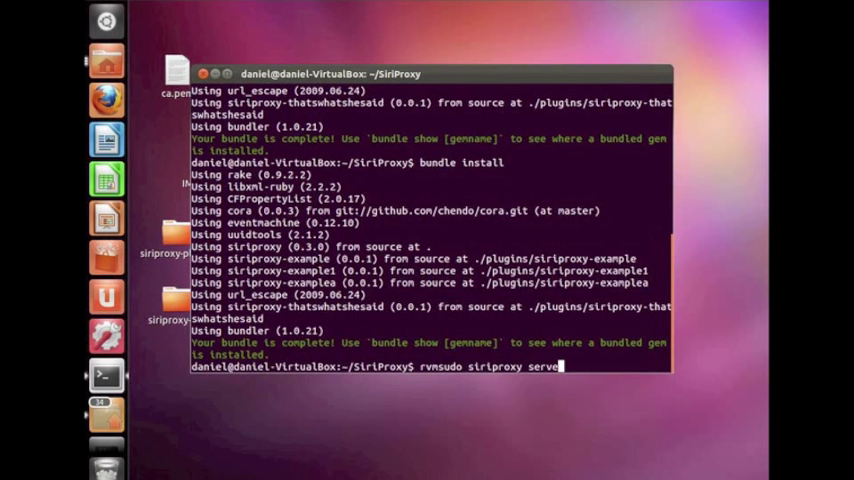
pyautogui.press('Return')
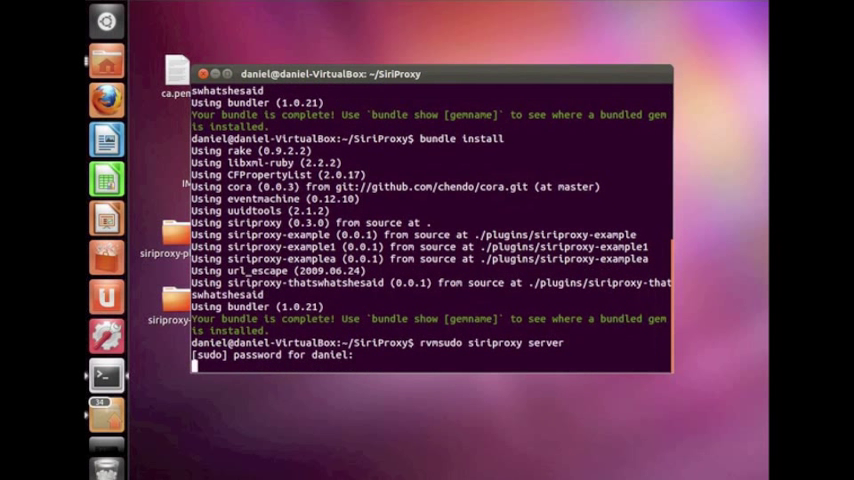